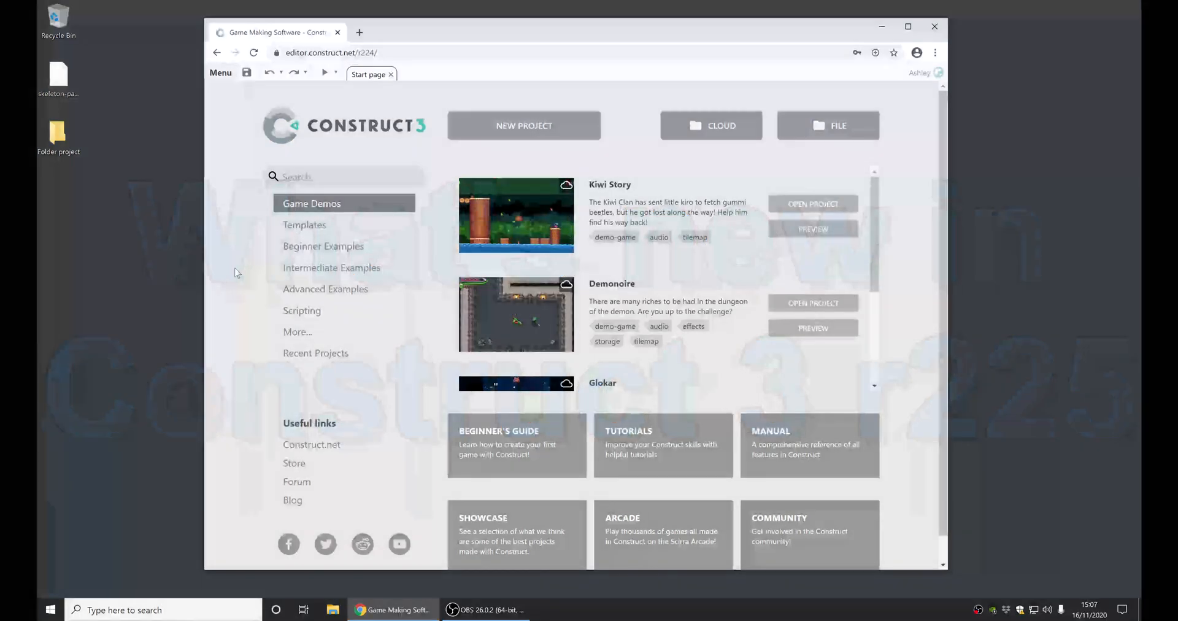
Filter the start page examples by searching for "mesh"
{"action": "type", "text": "me"}
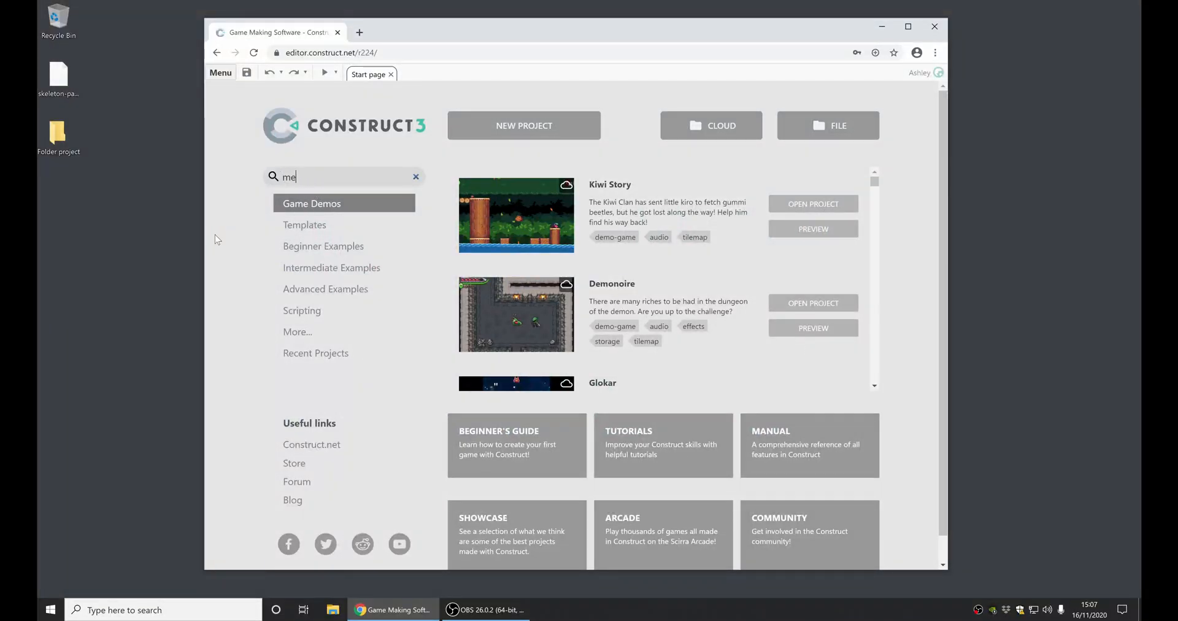
{"action": "type", "text": "sh"}
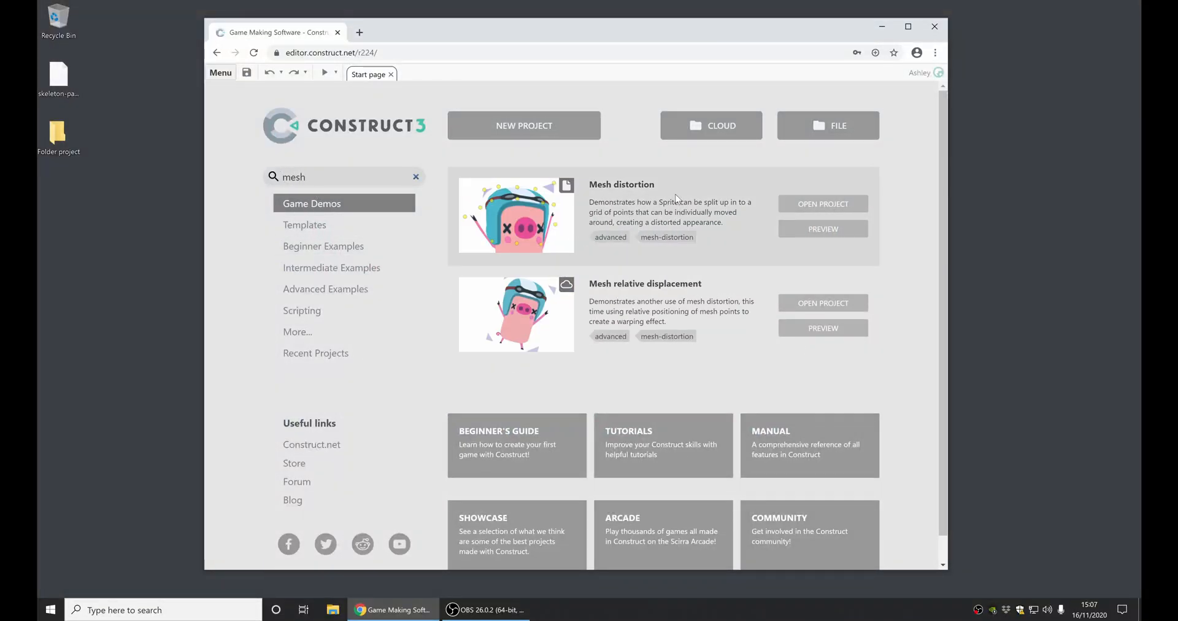
{"action": "mouse_move", "coordinate": [822, 204]}
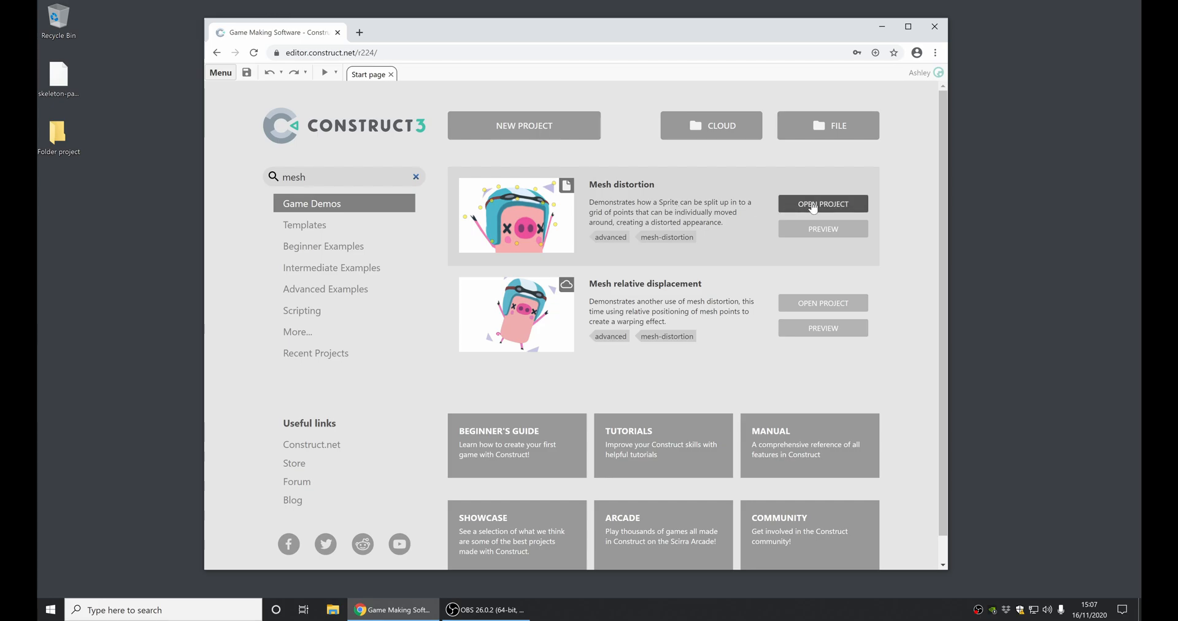
Open the Mesh distortion example and run a preview of the pig layout
{"action": "left_click", "coordinate": [822, 204]}
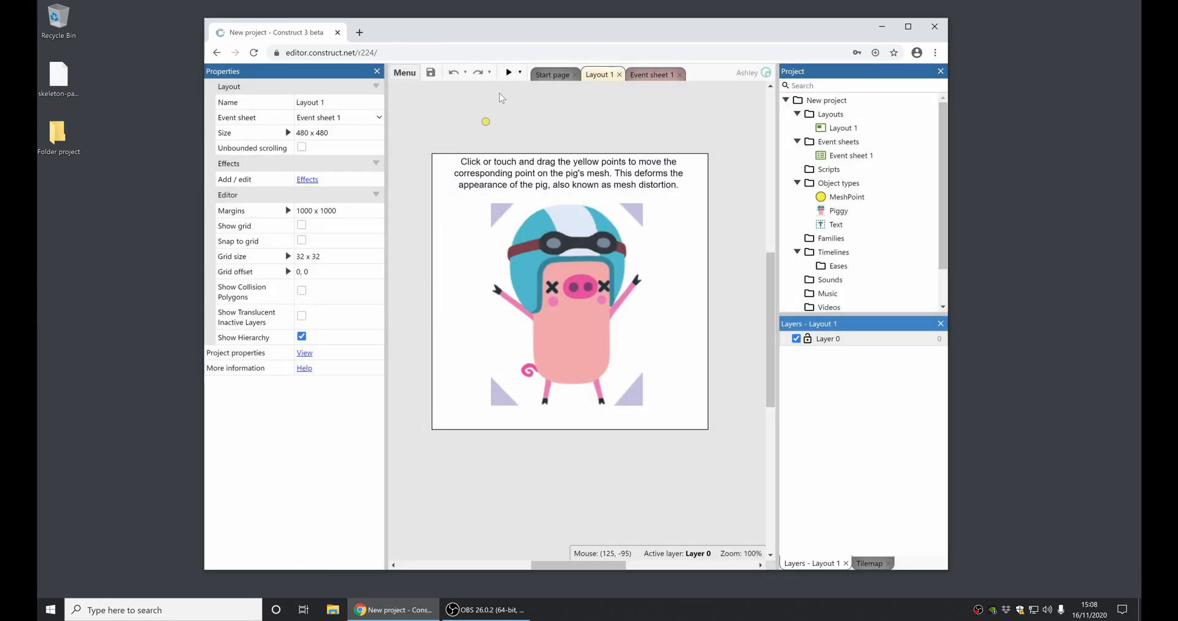
{"action": "left_click", "coordinate": [507, 72]}
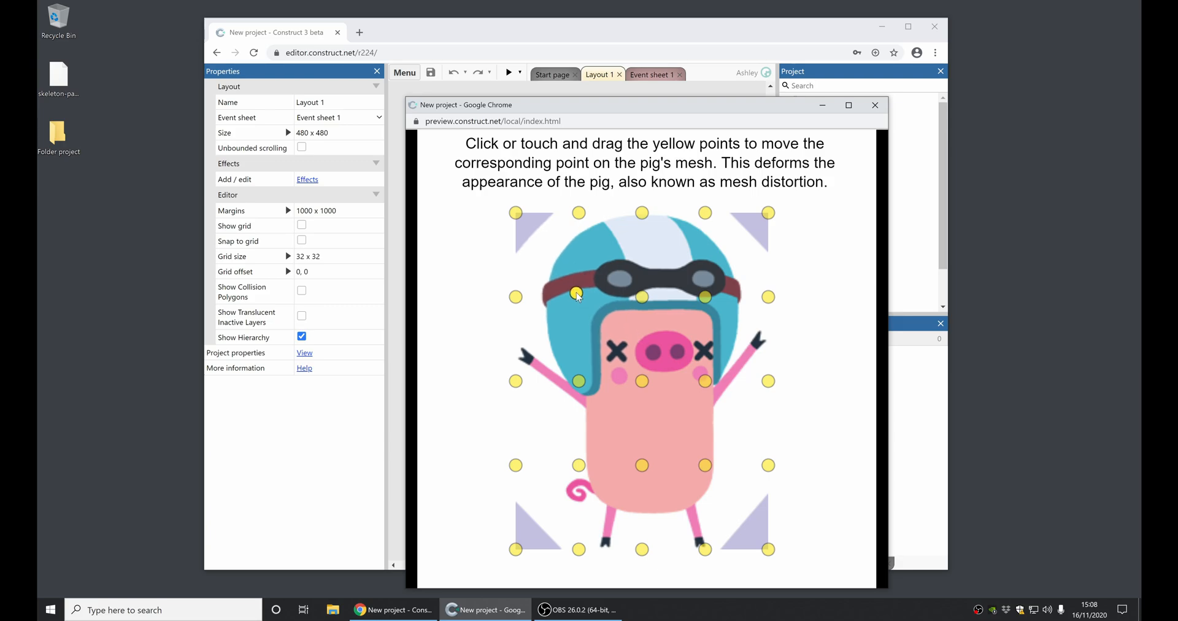
Drag several yellow mesh points to warp the pig's face and helmet, then close the preview
{"action": "left_click_drag", "start_coordinate": [574, 295], "coordinate": [554, 307]}
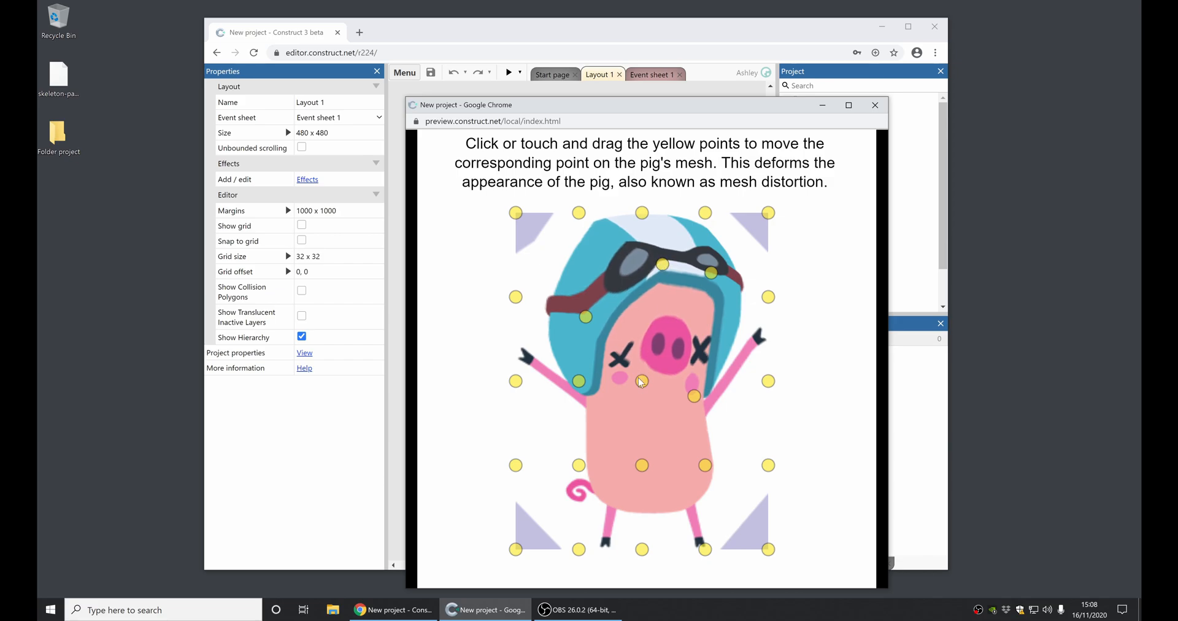
{"action": "left_click_drag", "start_coordinate": [710, 272], "coordinate": [710, 328]}
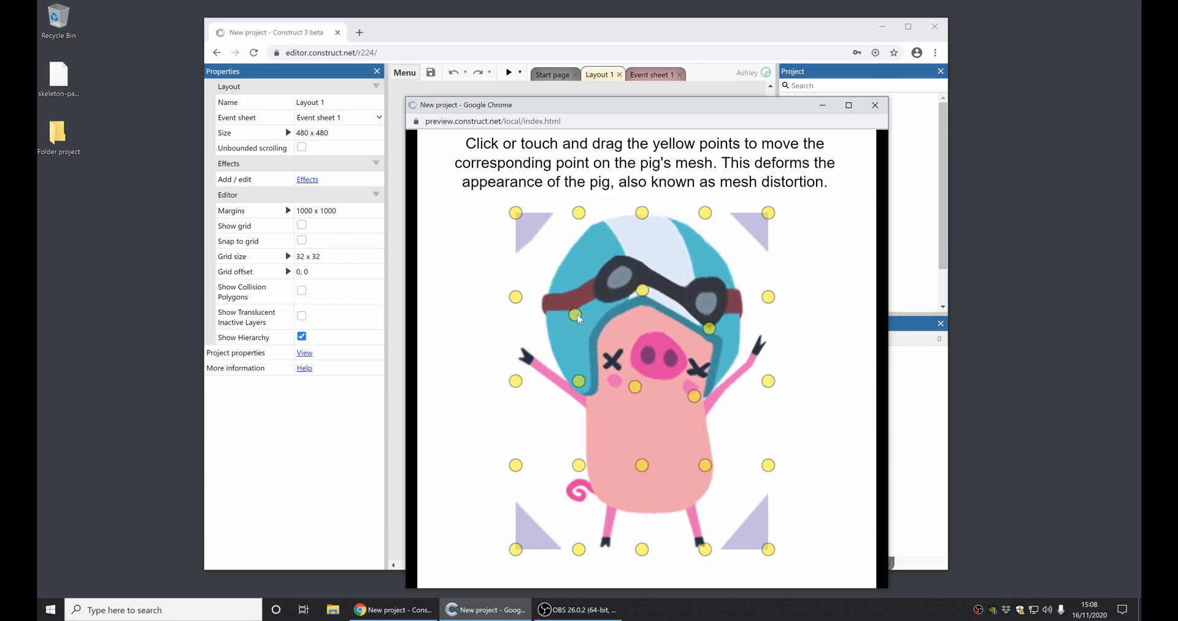
{"action": "left_click_drag", "start_coordinate": [577, 315], "coordinate": [562, 280]}
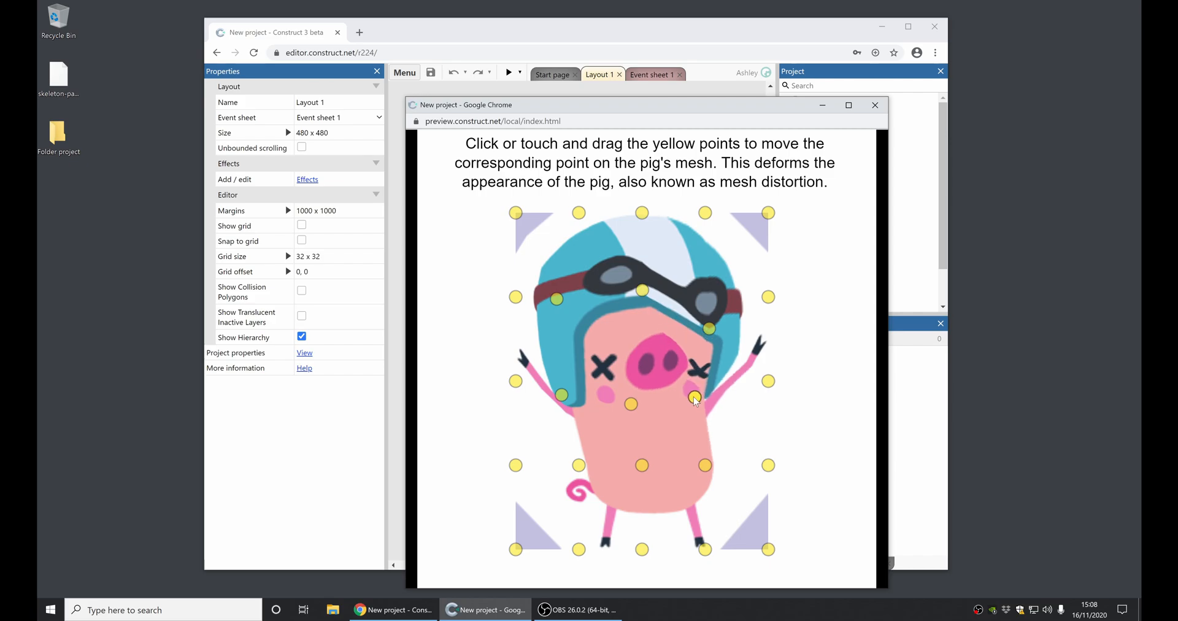
{"action": "left_click_drag", "start_coordinate": [693, 398], "coordinate": [710, 327]}
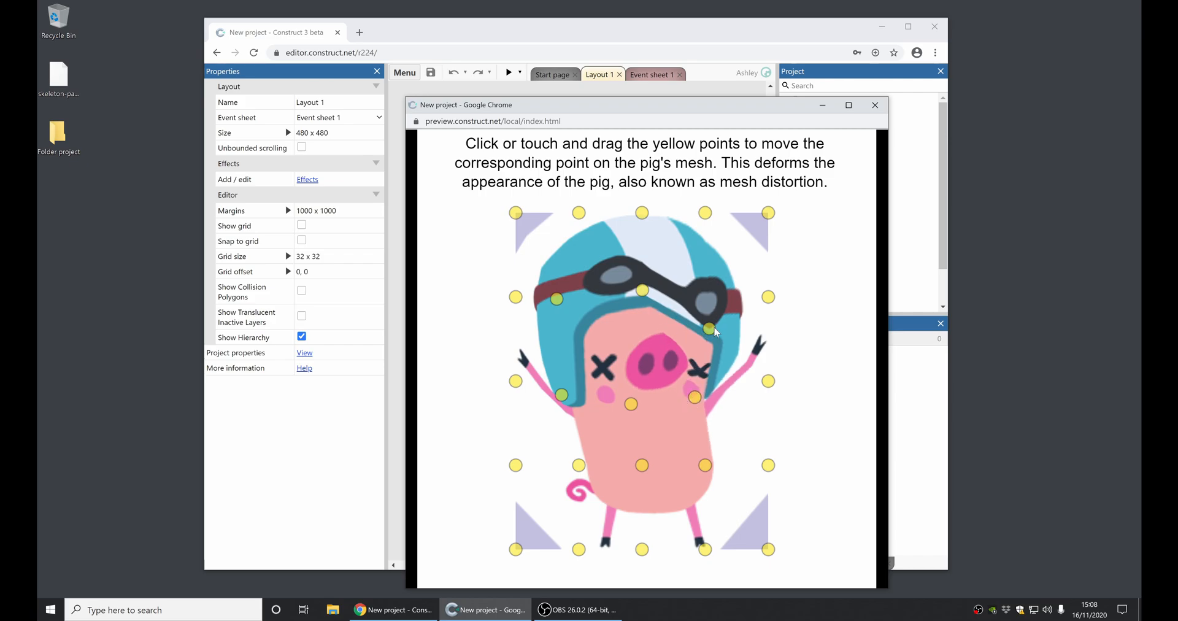
{"action": "left_click_drag", "start_coordinate": [711, 327], "coordinate": [698, 379]}
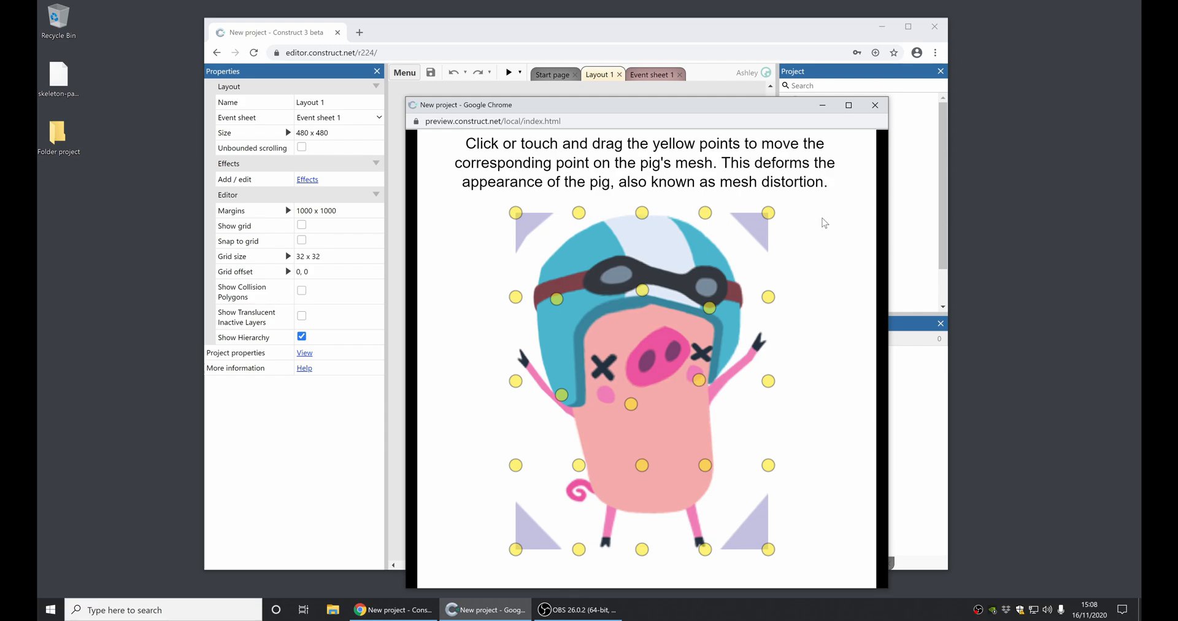
{"action": "left_click", "coordinate": [875, 104]}
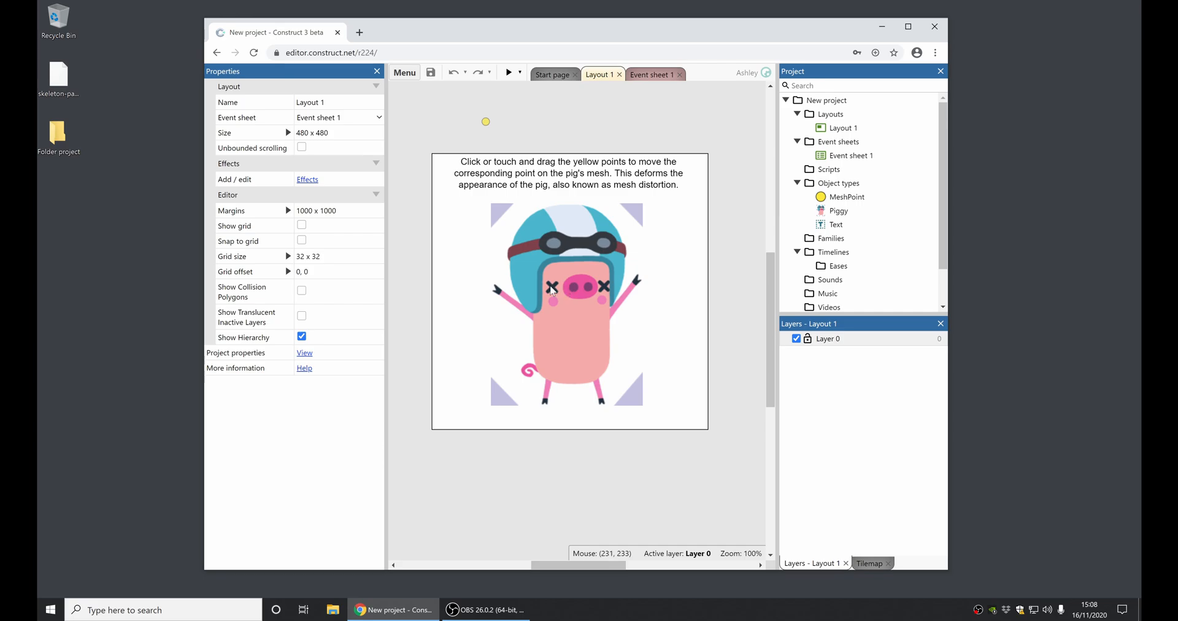
{"action": "left_click", "coordinate": [565, 308]}
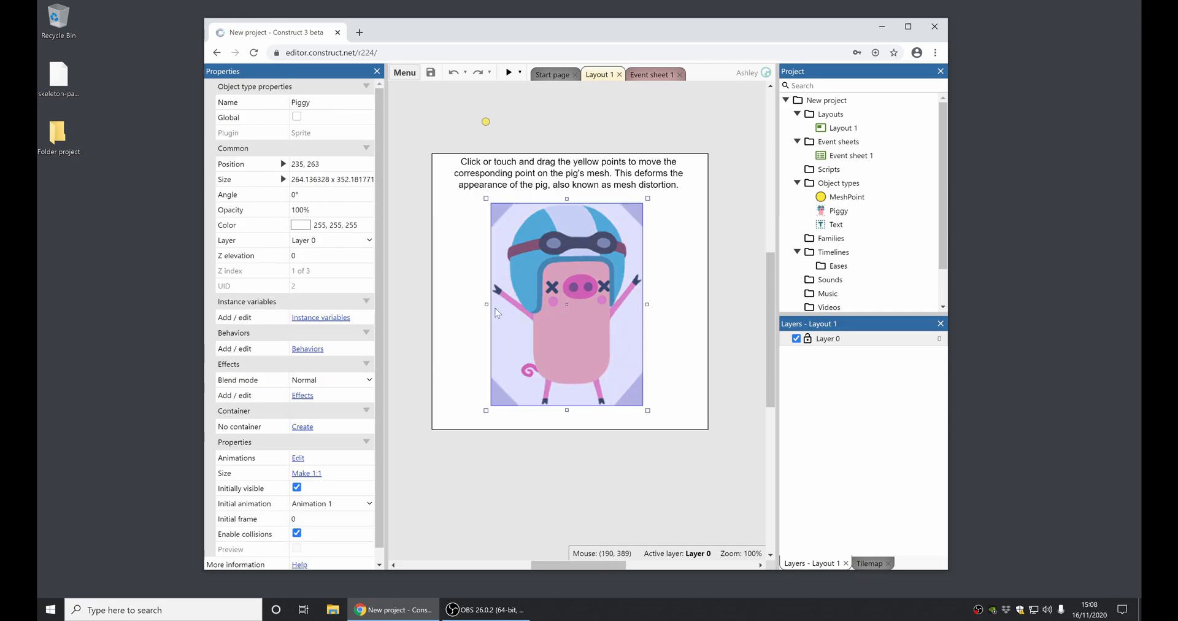
{"action": "left_click", "coordinate": [696, 309]}
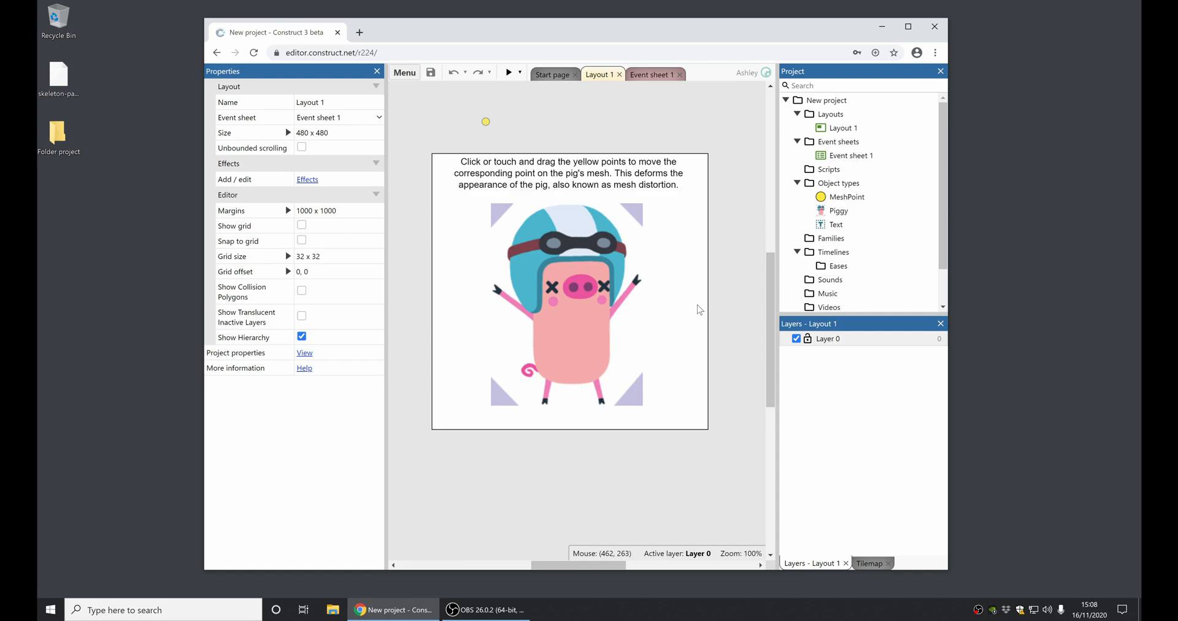
{"action": "mouse_move", "coordinate": [704, 302]}
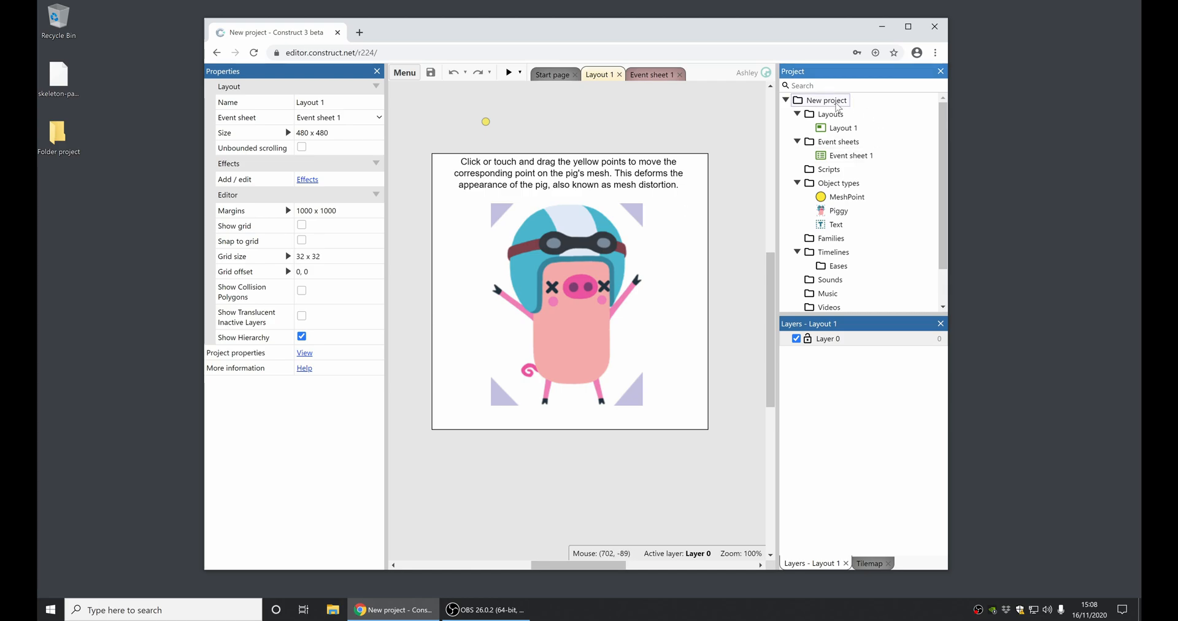
Close the Mesh distortion project and clear the "mesh" search on the start page
{"action": "left_click", "coordinate": [553, 75]}
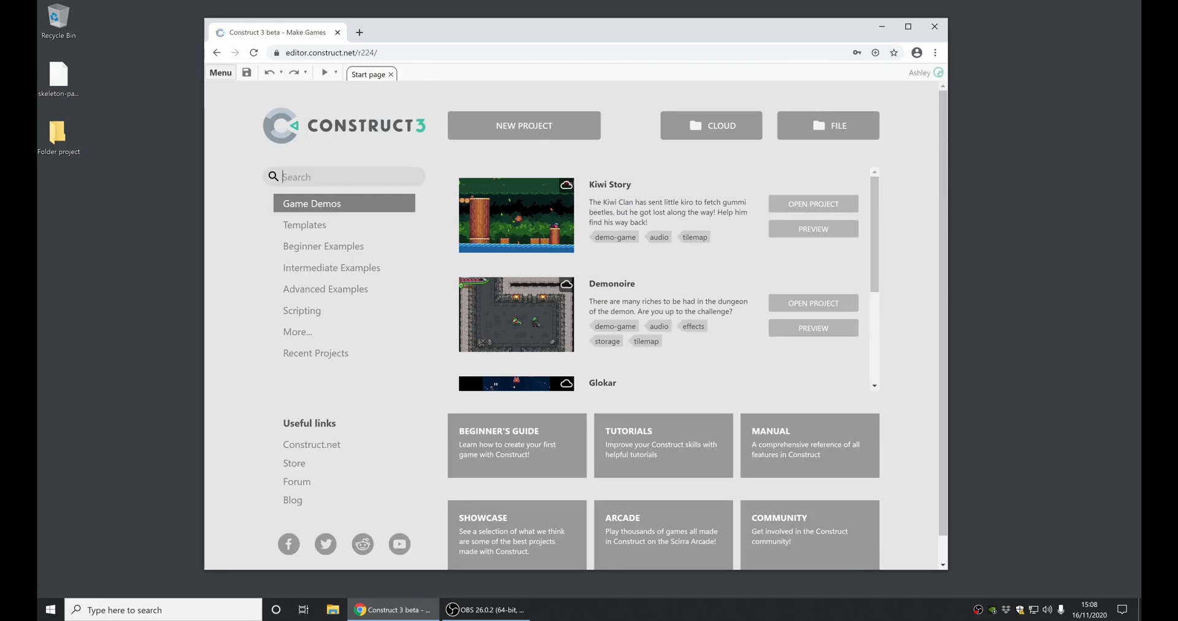
{"action": "type", "text": "mesh"}
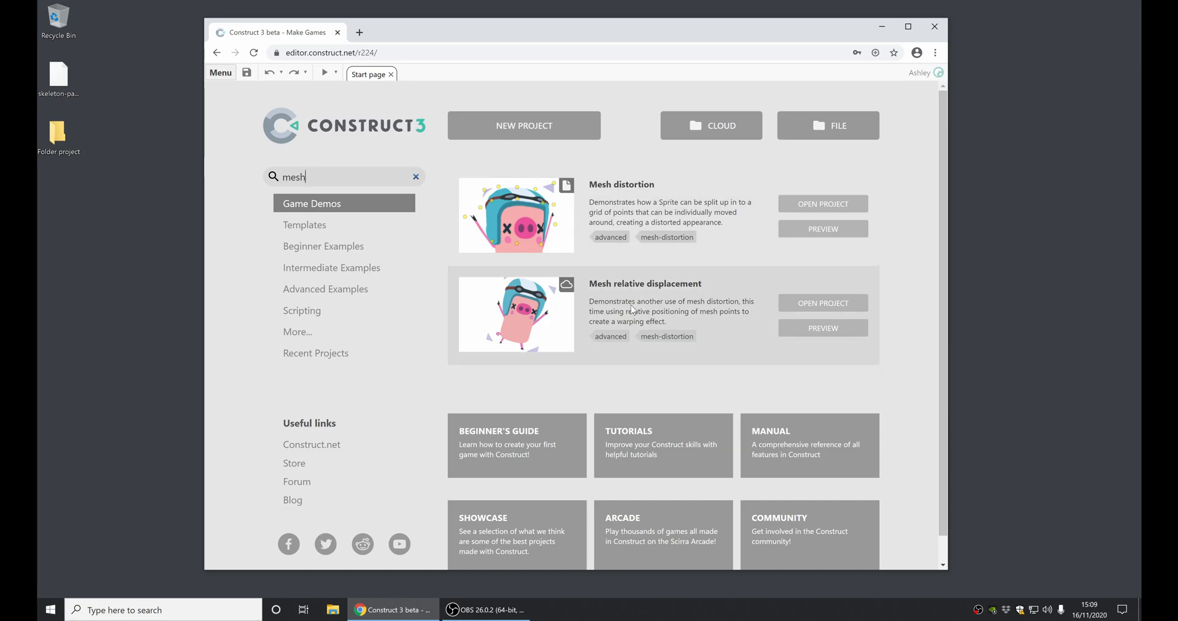
{"action": "mouse_move", "coordinate": [441, 185]}
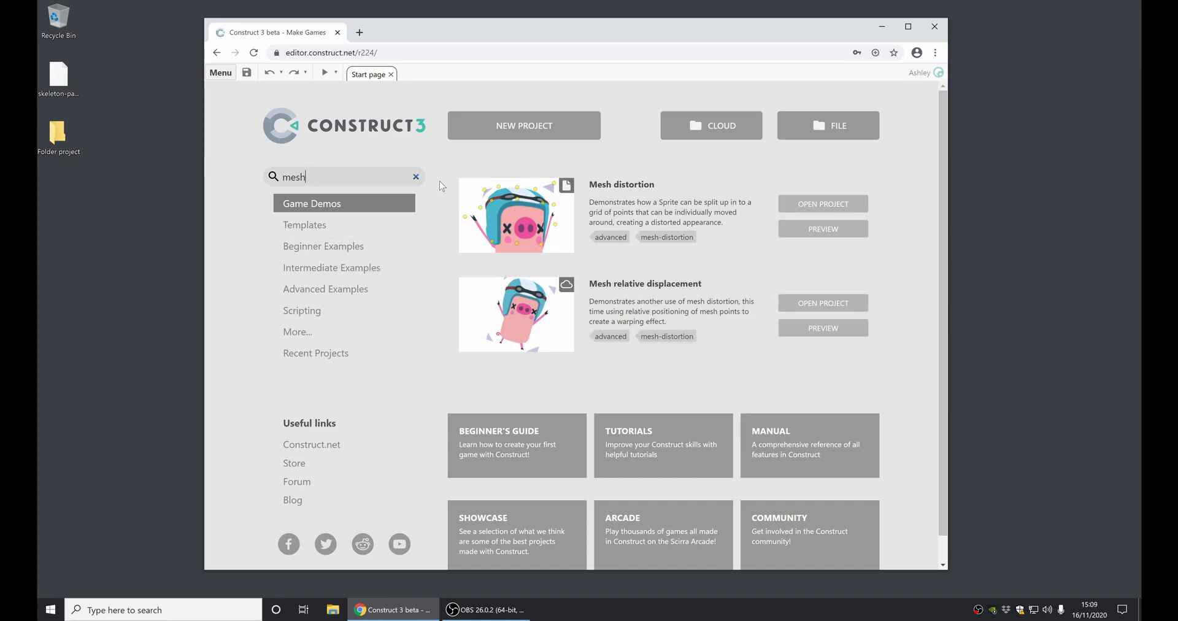
{"action": "left_click", "coordinate": [415, 177]}
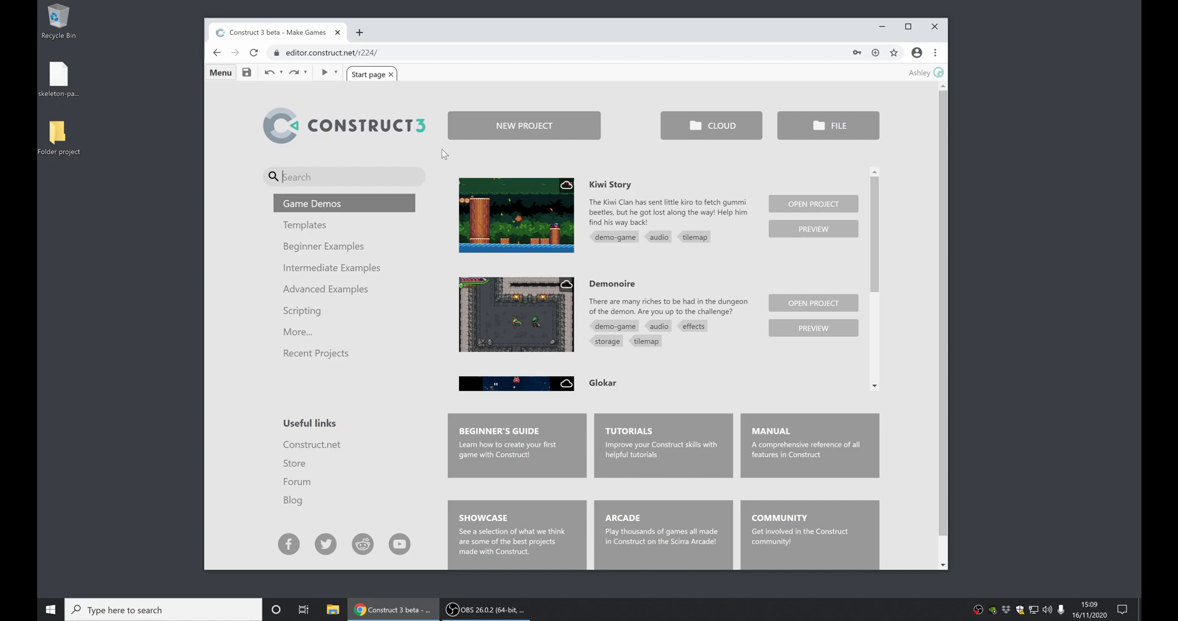
{"action": "mouse_move", "coordinate": [78, 265]}
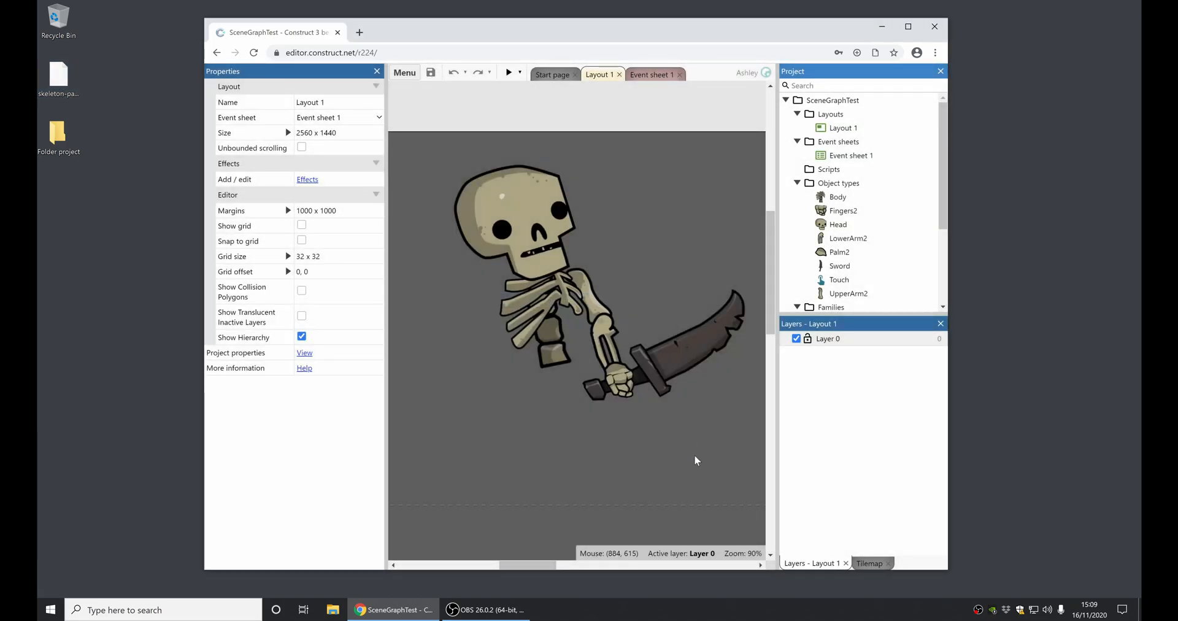
{"action": "mouse_move", "coordinate": [694, 459]}
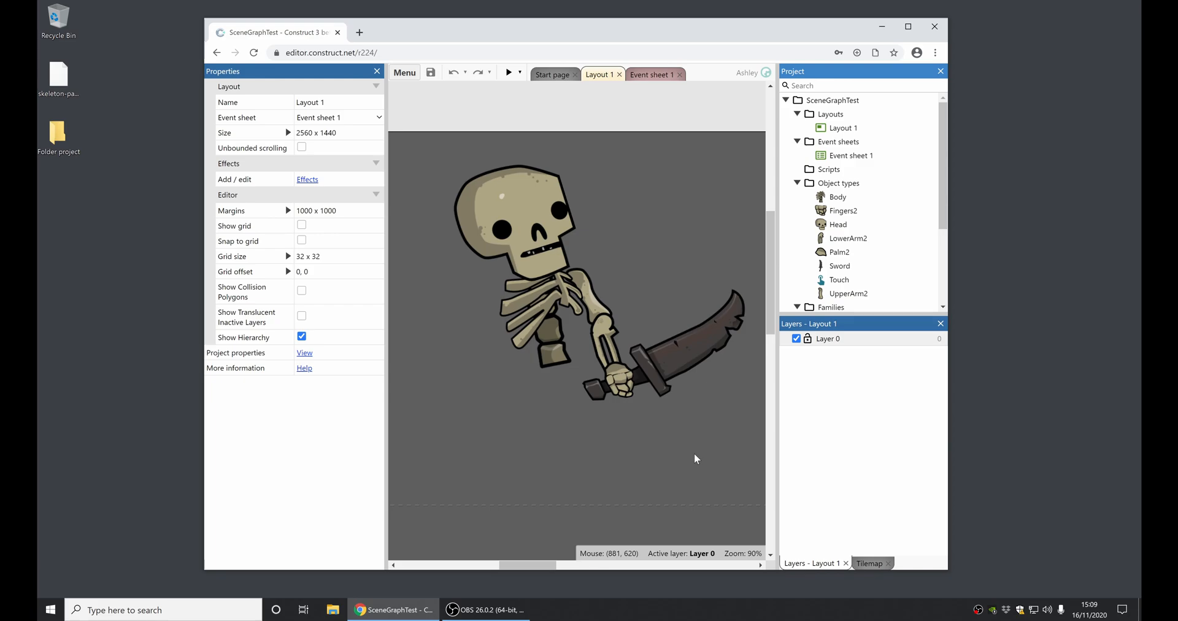
{"action": "mouse_move", "coordinate": [612, 99]}
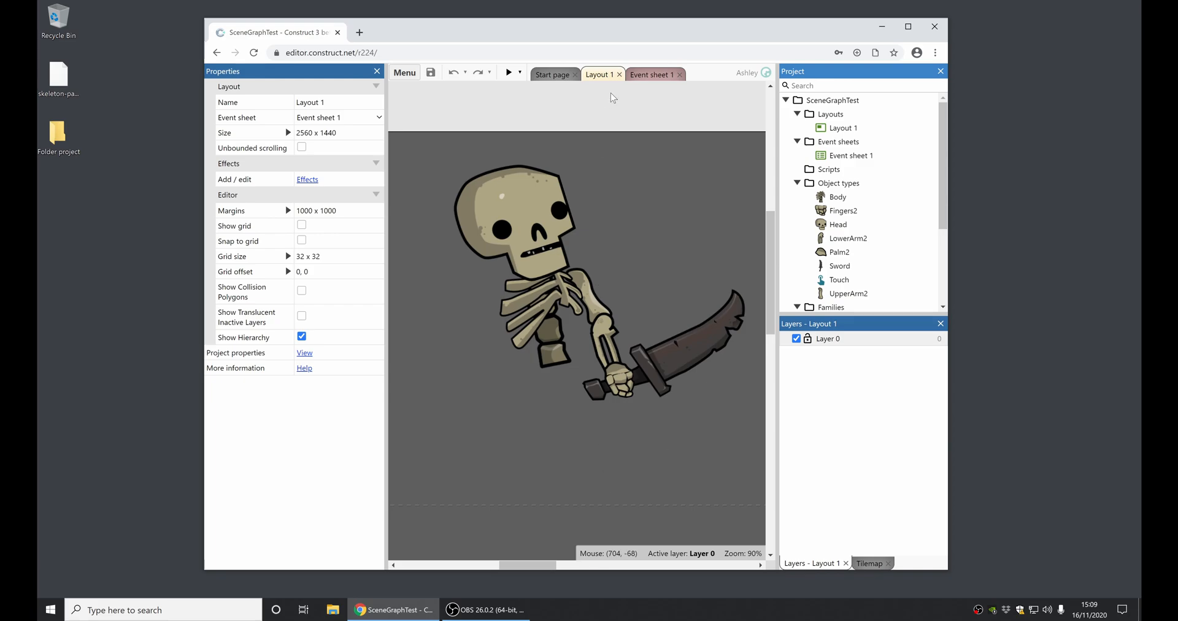
Check Event sheet 1's UpperArm2 angle tween, then return to the skeleton's Layout 1
{"action": "left_click", "coordinate": [651, 73]}
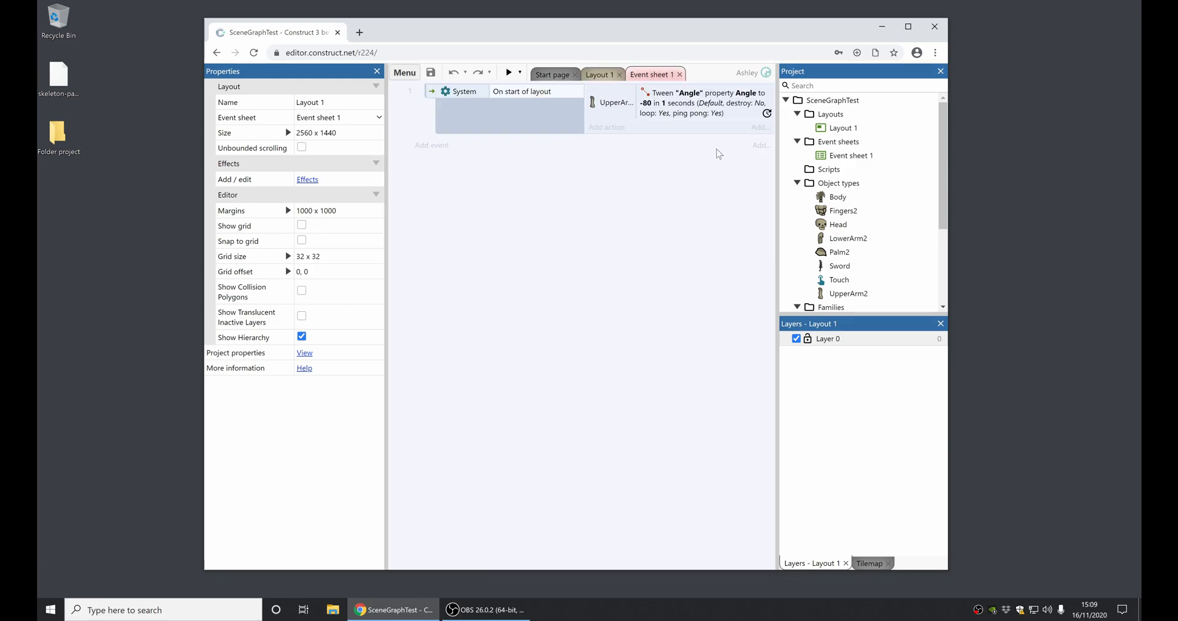
{"action": "mouse_move", "coordinate": [647, 213]}
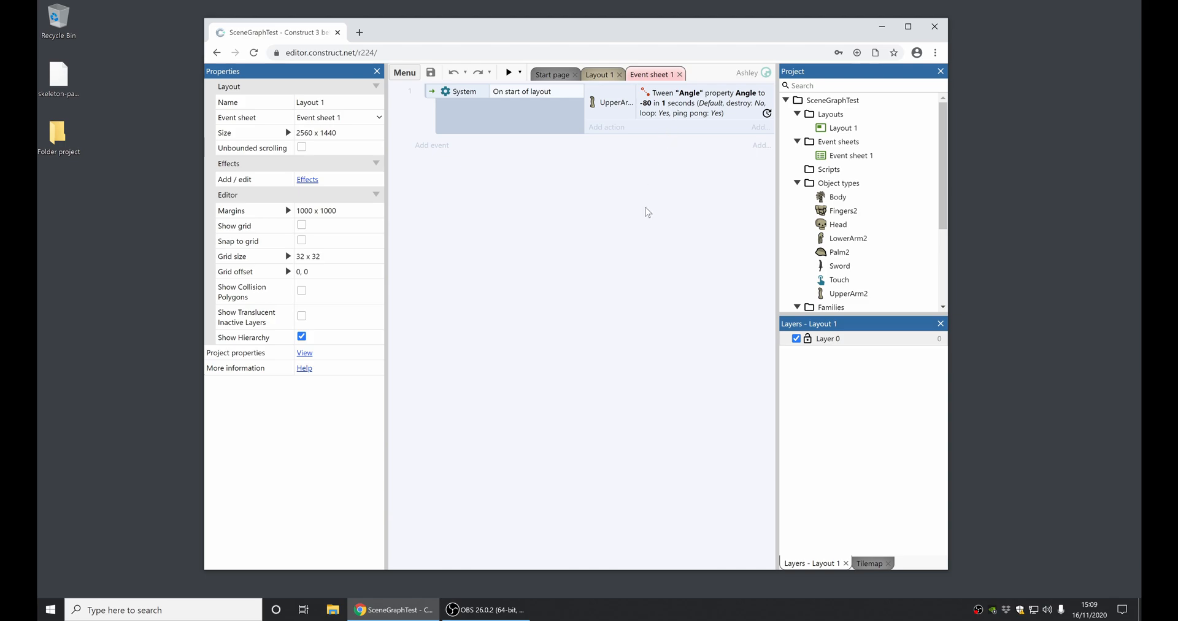
{"action": "left_click", "coordinate": [599, 75]}
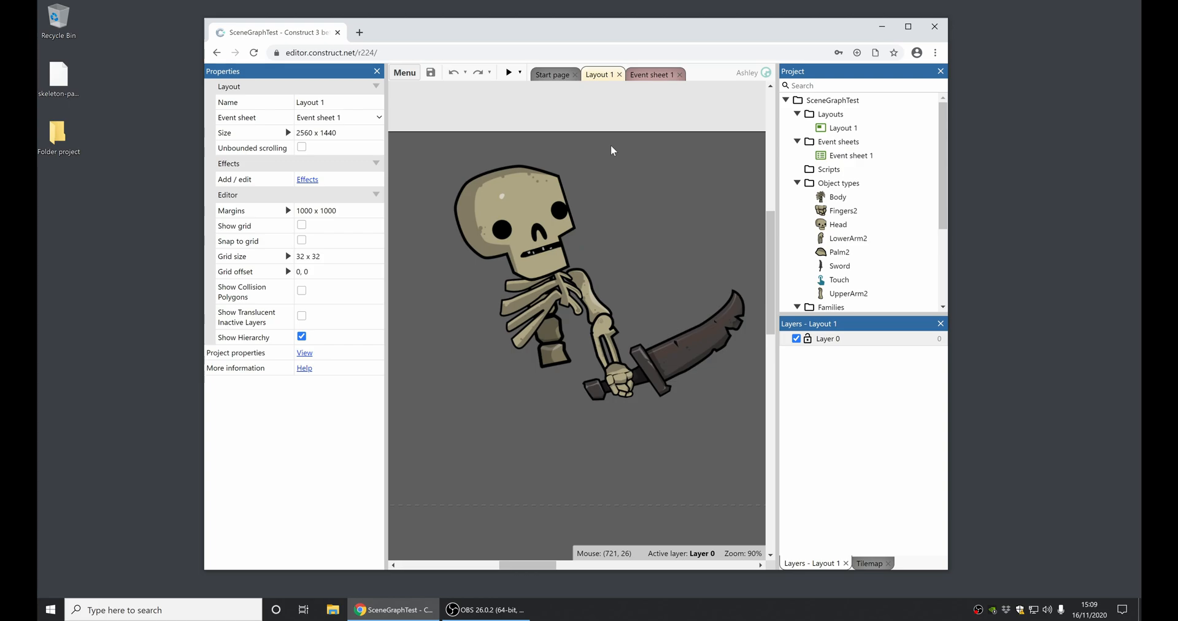
{"action": "mouse_move", "coordinate": [600, 283]}
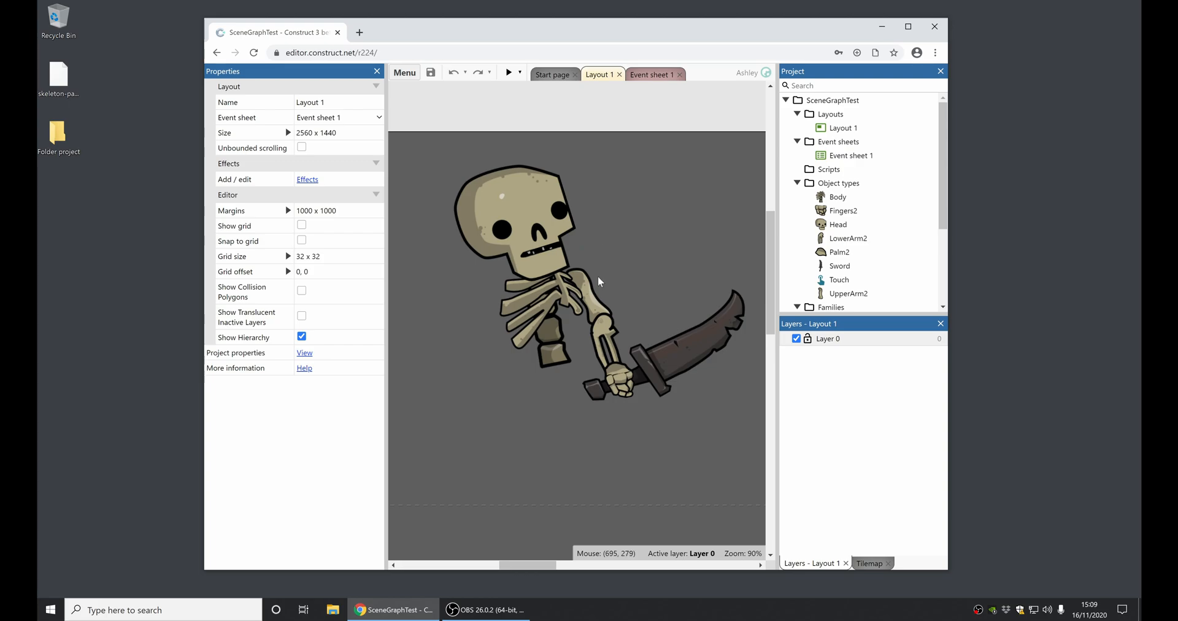
{"action": "left_click", "coordinate": [508, 73]}
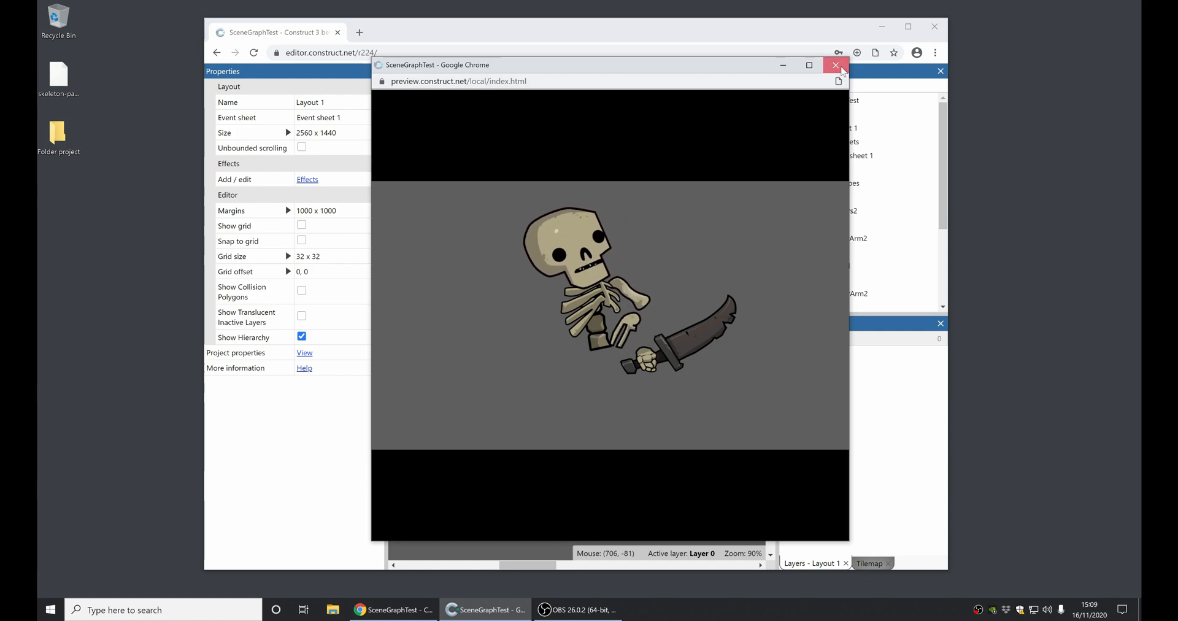
{"action": "left_click", "coordinate": [834, 65]}
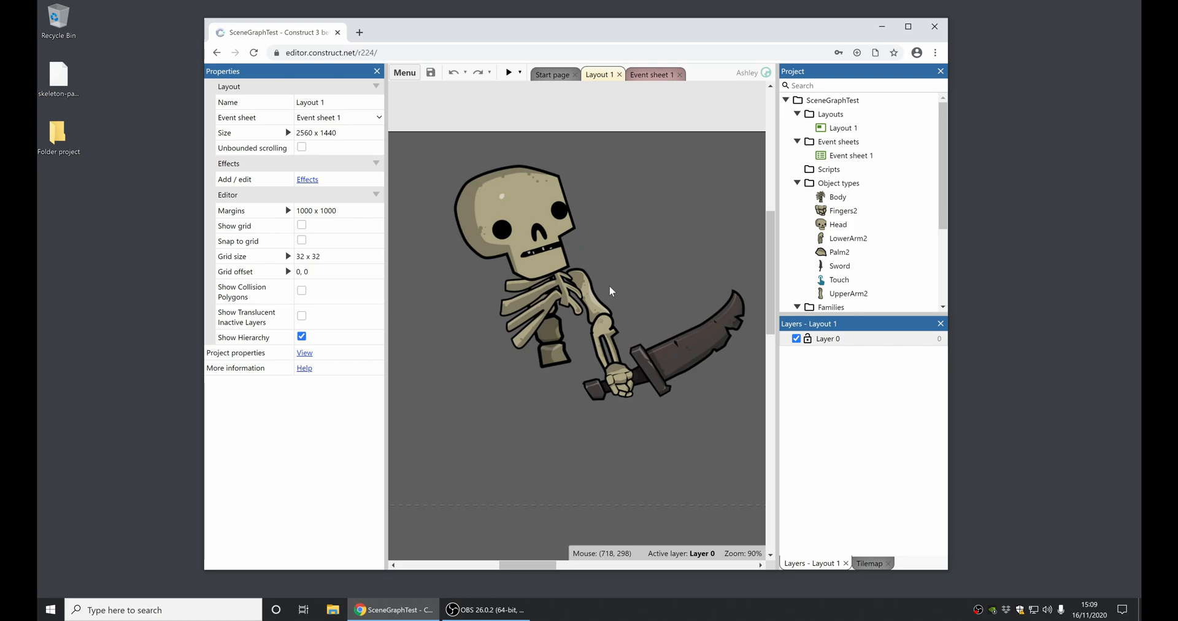
{"action": "mouse_move", "coordinate": [600, 307]}
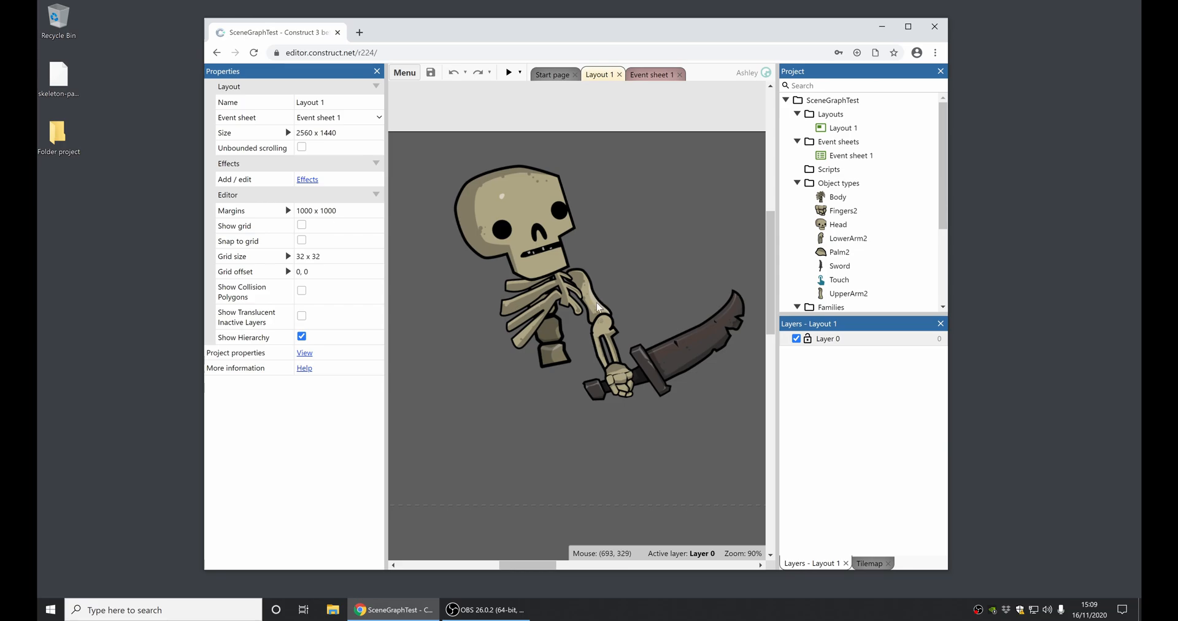
Add UpperArm2 as a child of Body via Hierarchy, then inspect and deselect the upper arm
{"action": "left_click", "coordinate": [581, 293]}
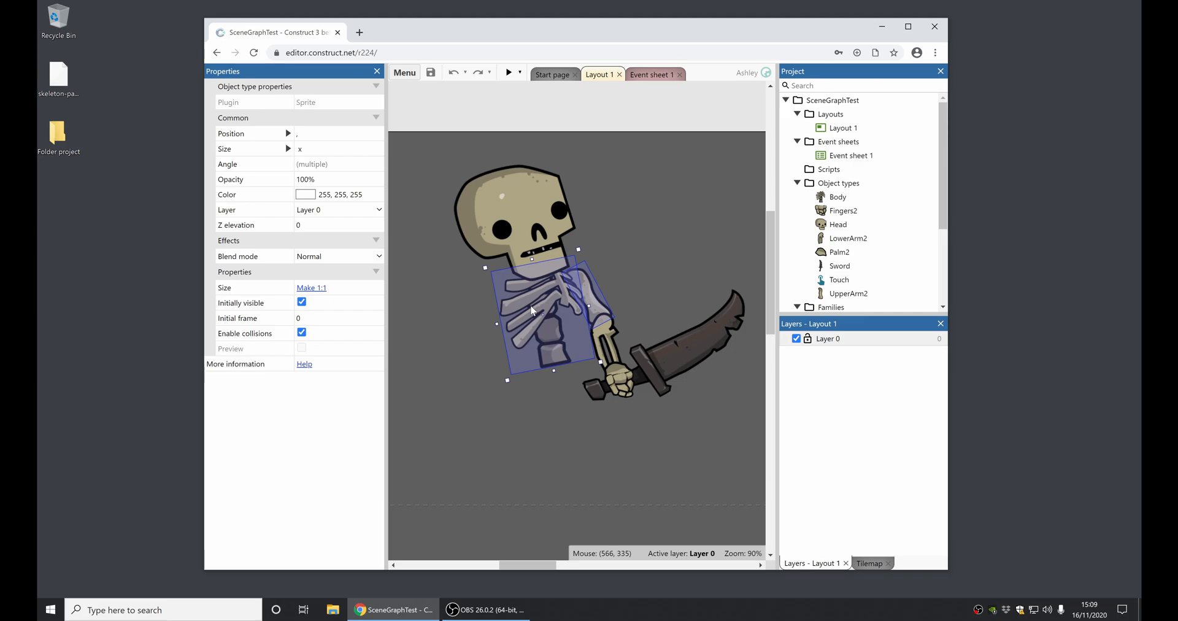
{"action": "right_click", "coordinate": [541, 315]}
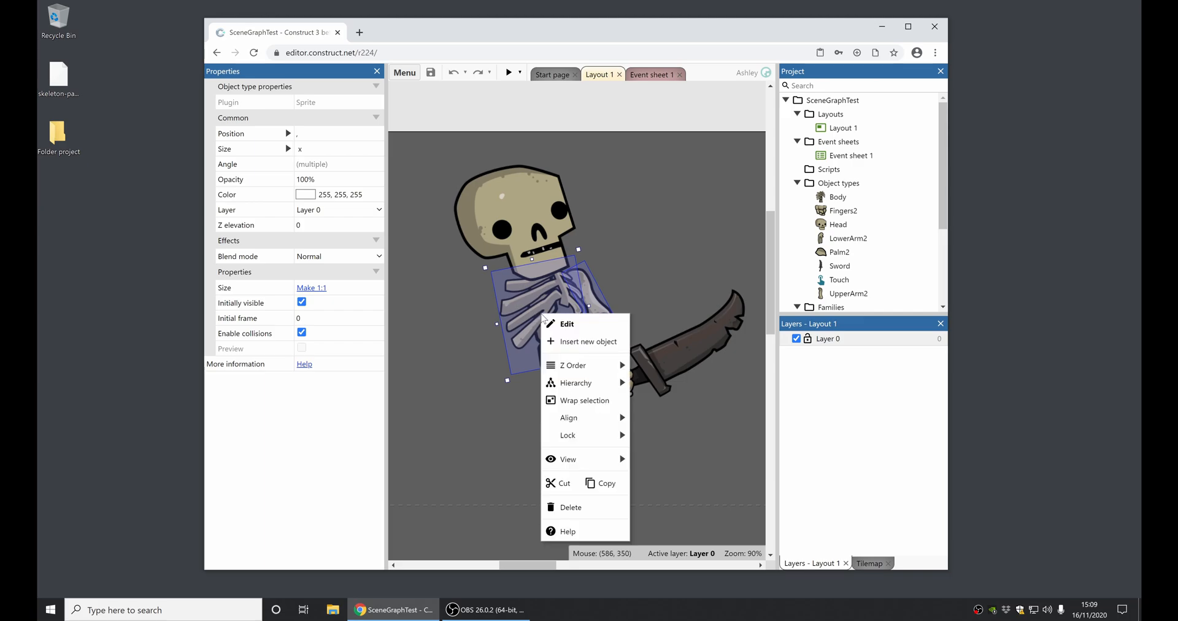
{"action": "mouse_move", "coordinate": [575, 382]}
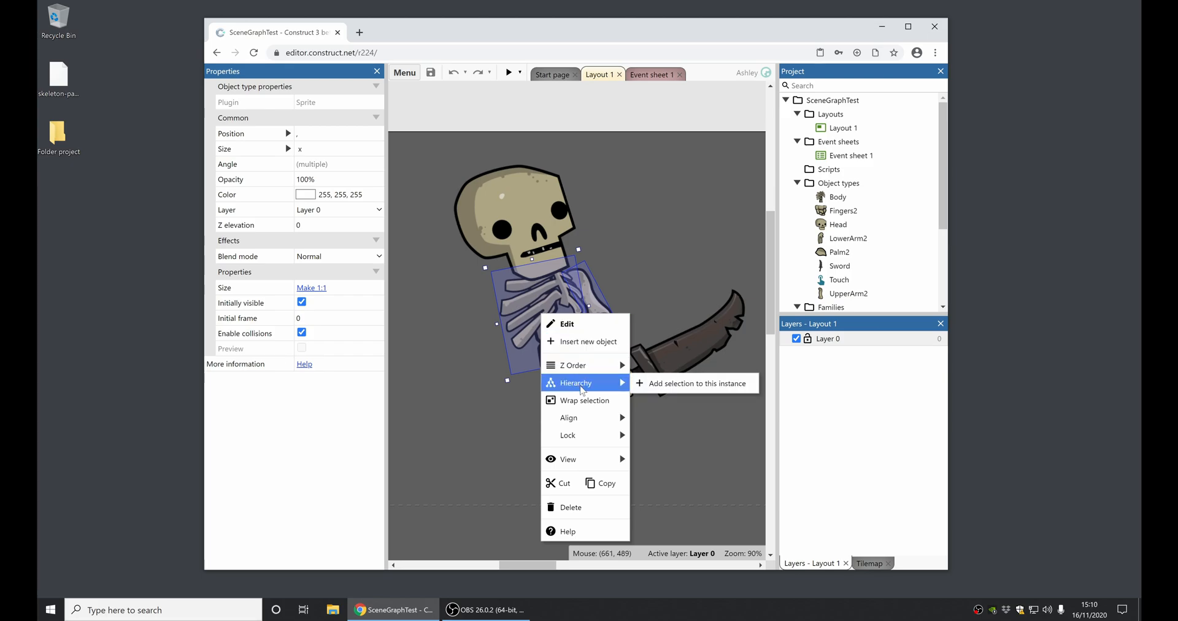
{"action": "mouse_move", "coordinate": [691, 383]}
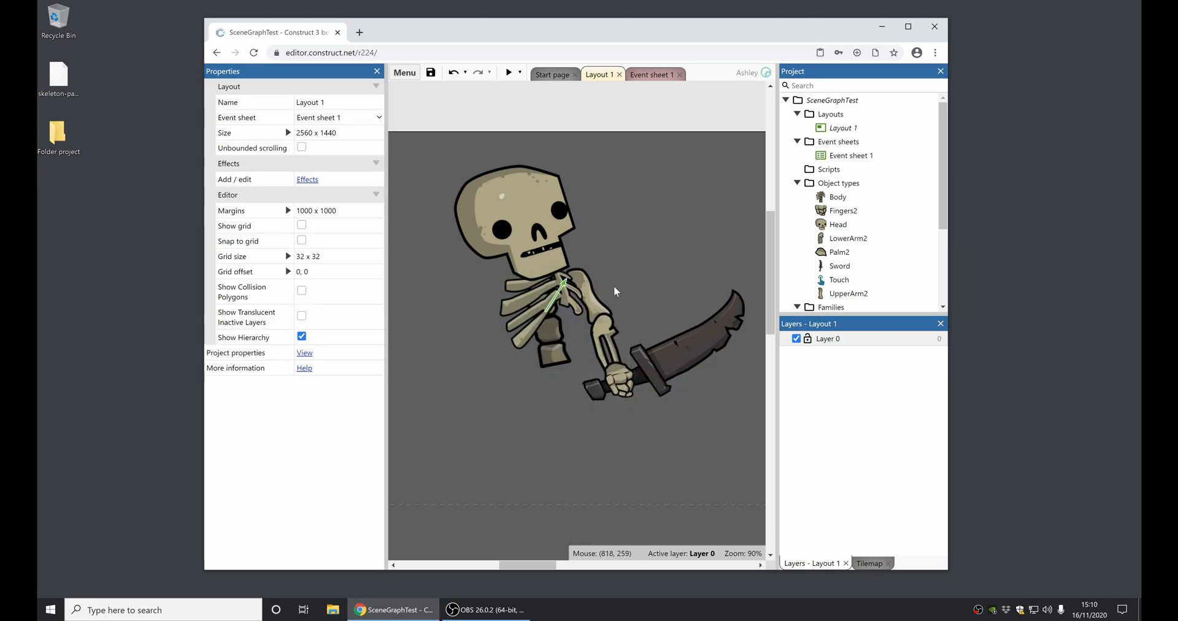
{"action": "left_click", "coordinate": [587, 290]}
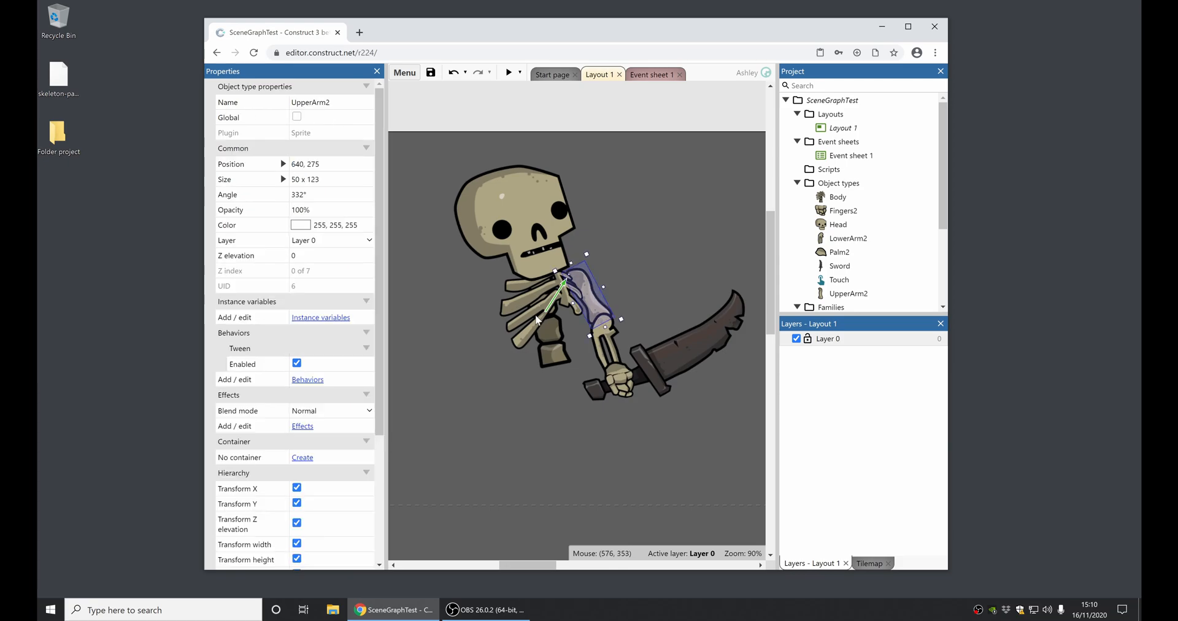
{"action": "left_click", "coordinate": [571, 451]}
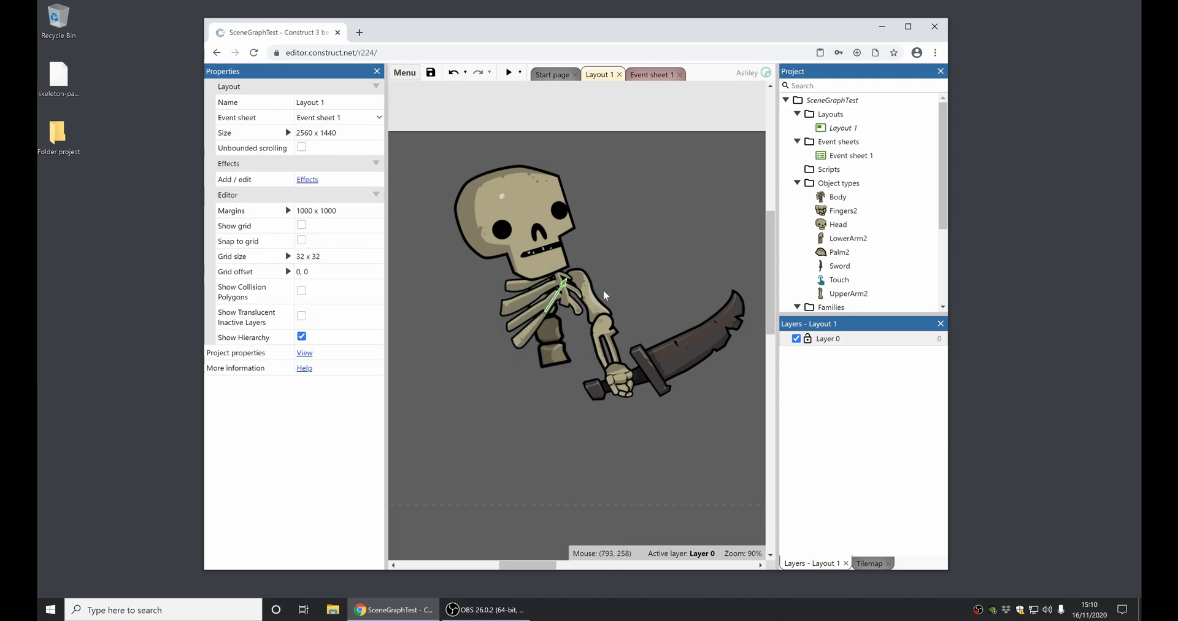
{"action": "mouse_move", "coordinate": [622, 323]}
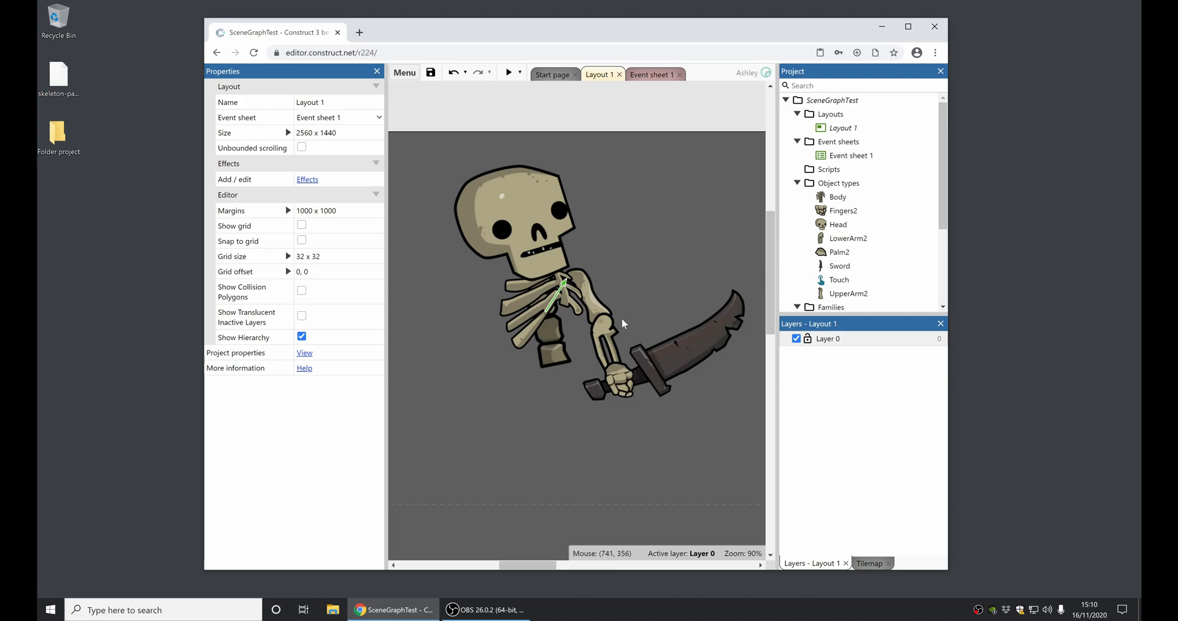
{"action": "mouse_move", "coordinate": [556, 318]}
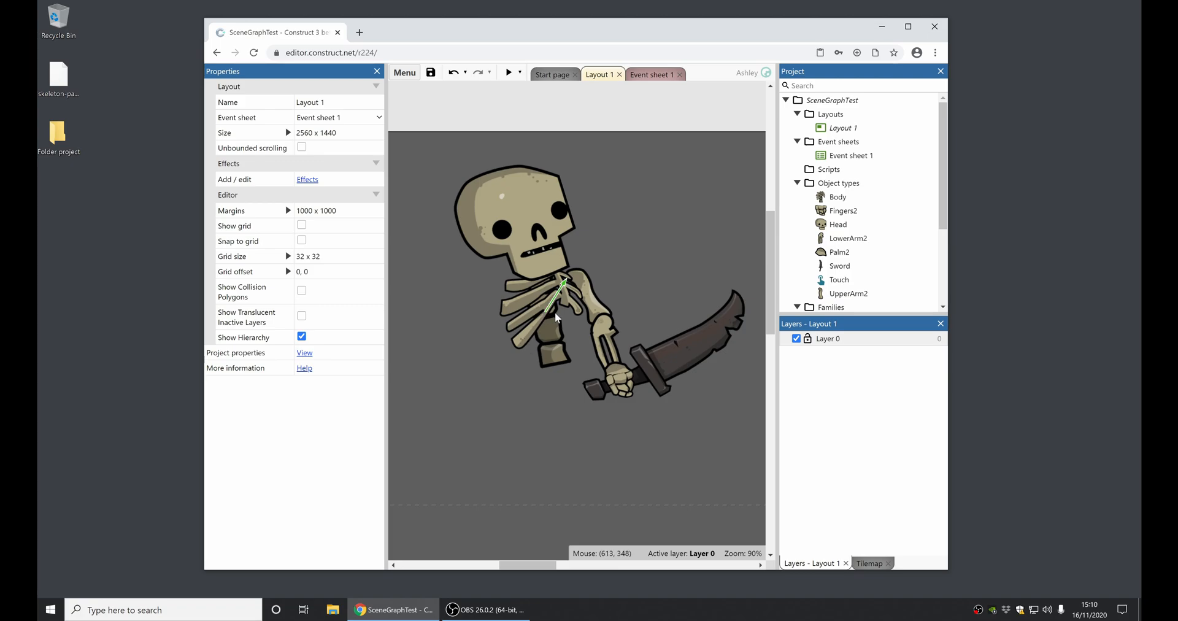
Add LowerArm2, Palm2 and the Sword into the arm hierarchy via Add selection to this instance
{"action": "left_click", "coordinate": [590, 301]}
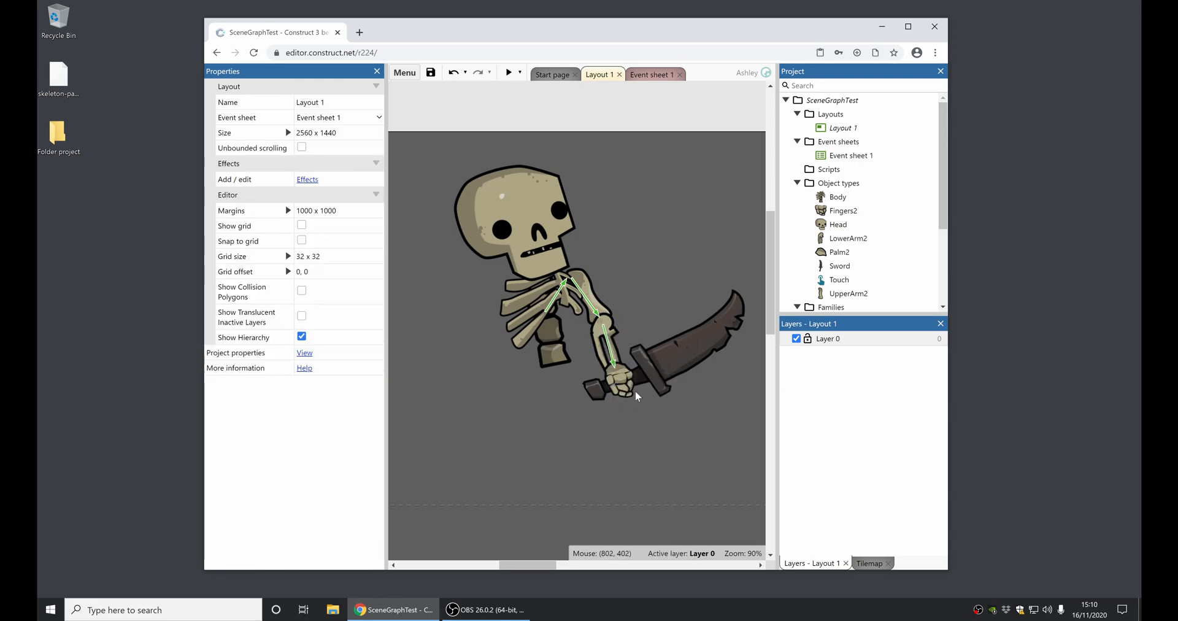
{"action": "right_click", "coordinate": [610, 368]}
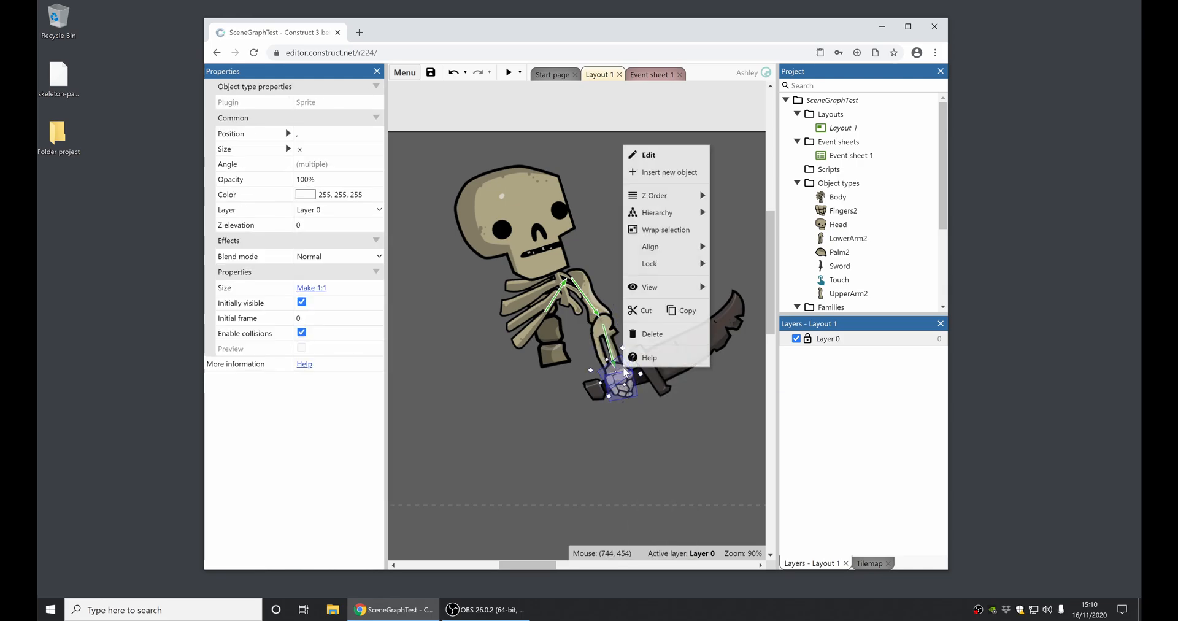
{"action": "left_click", "coordinate": [647, 155]}
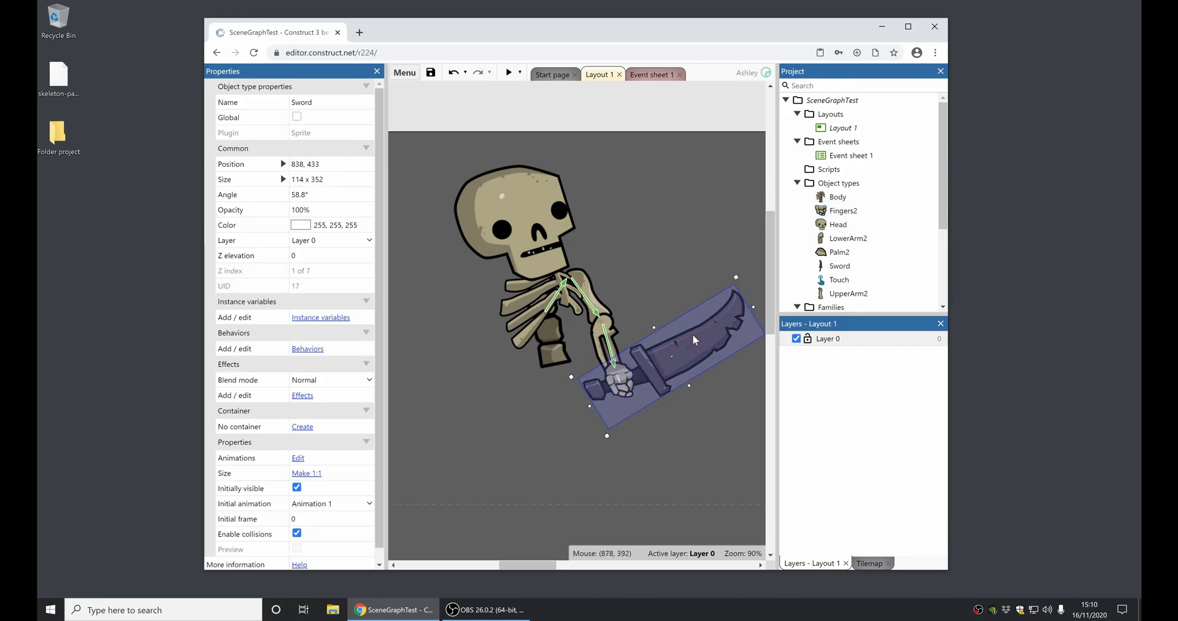
{"action": "right_click", "coordinate": [695, 339]}
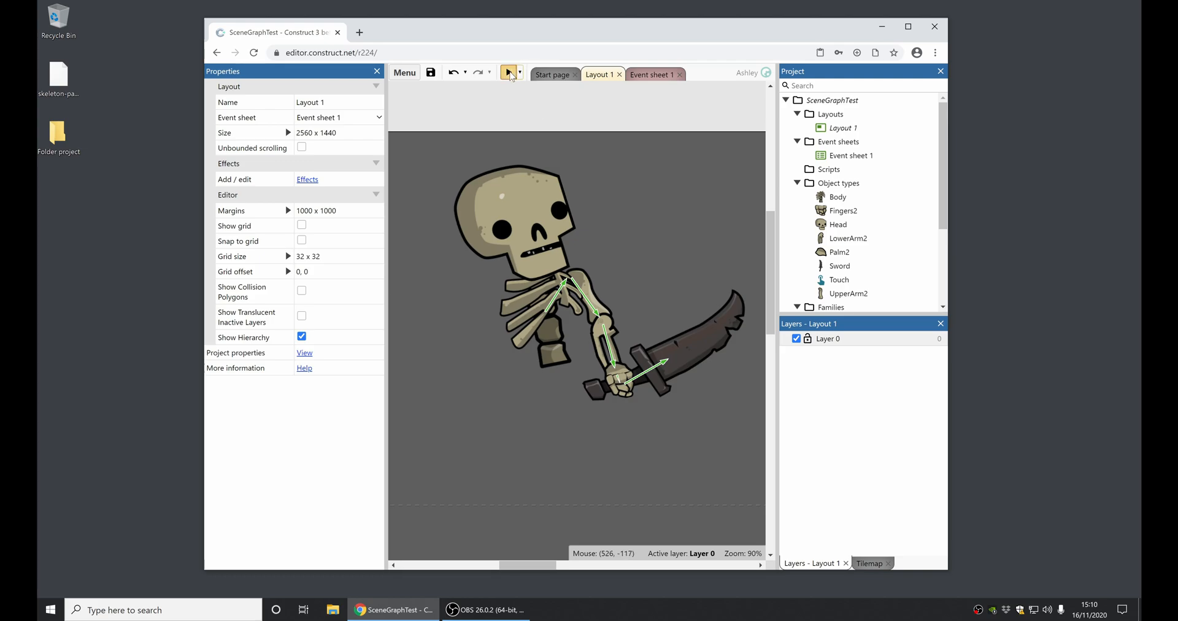
Preview the skeleton's linked arm hierarchy, then close the preview
{"action": "left_click", "coordinate": [508, 72]}
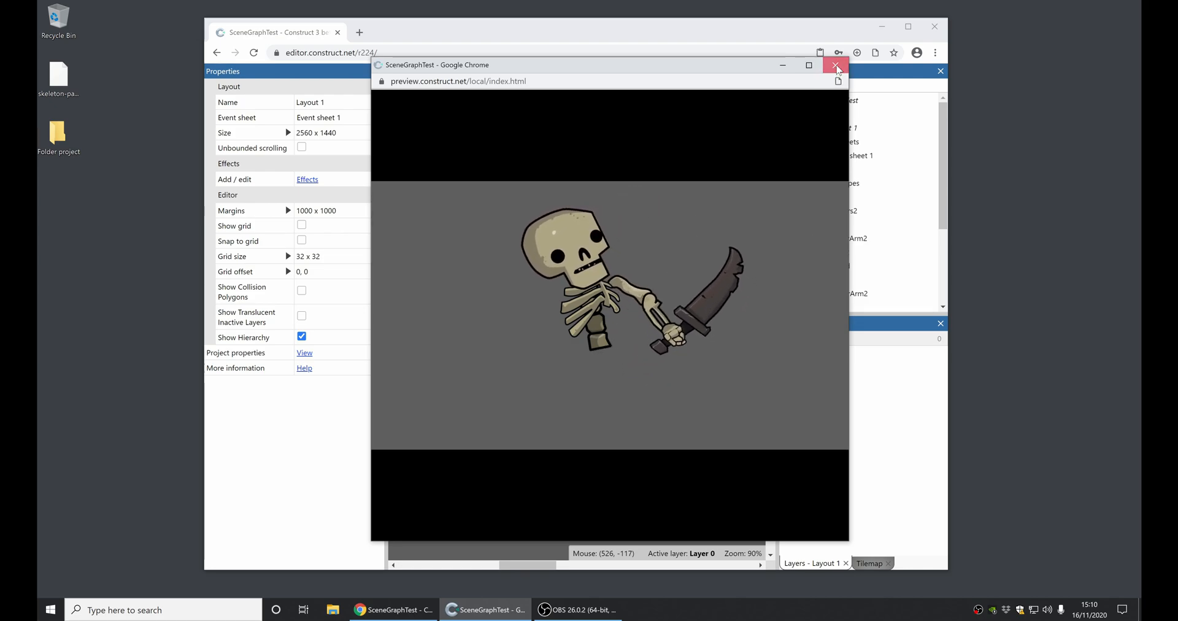
{"action": "left_click", "coordinate": [835, 66]}
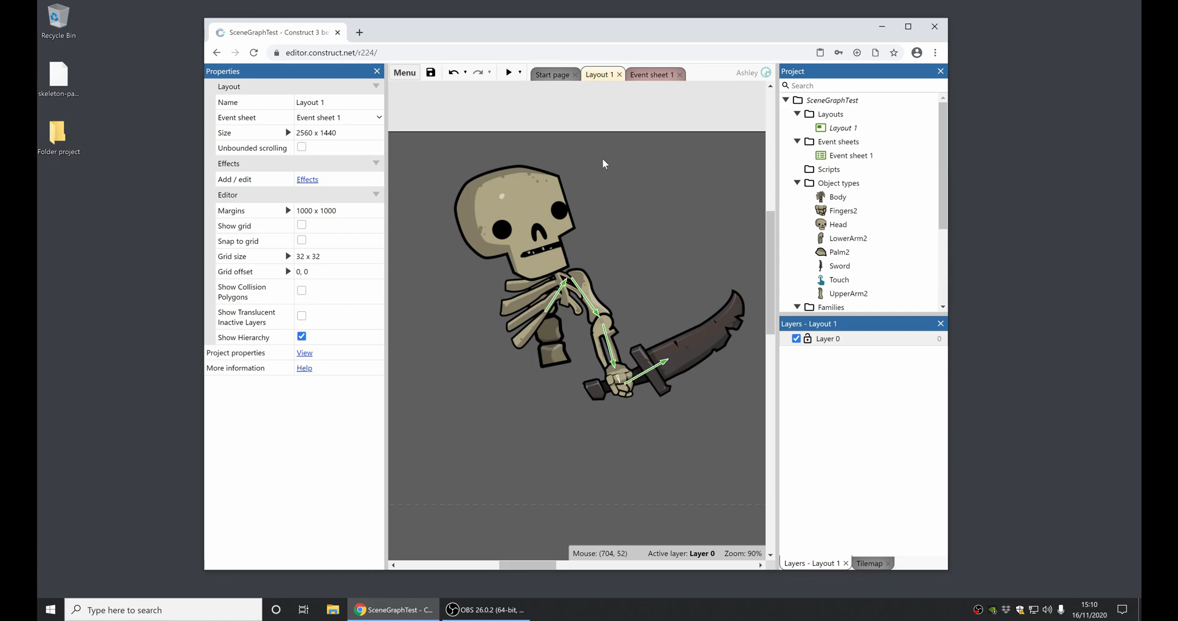
{"action": "mouse_move", "coordinate": [841, 111]}
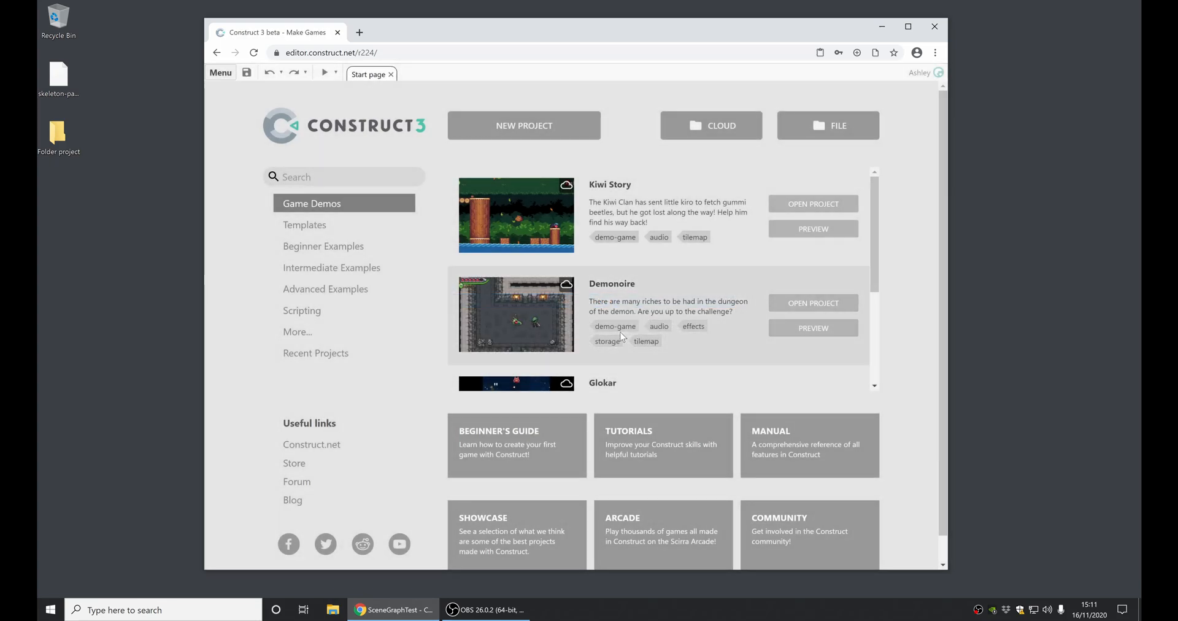
Open the Ghost shooter tutorial from the Beginner Examples list
{"action": "left_click", "coordinate": [323, 245]}
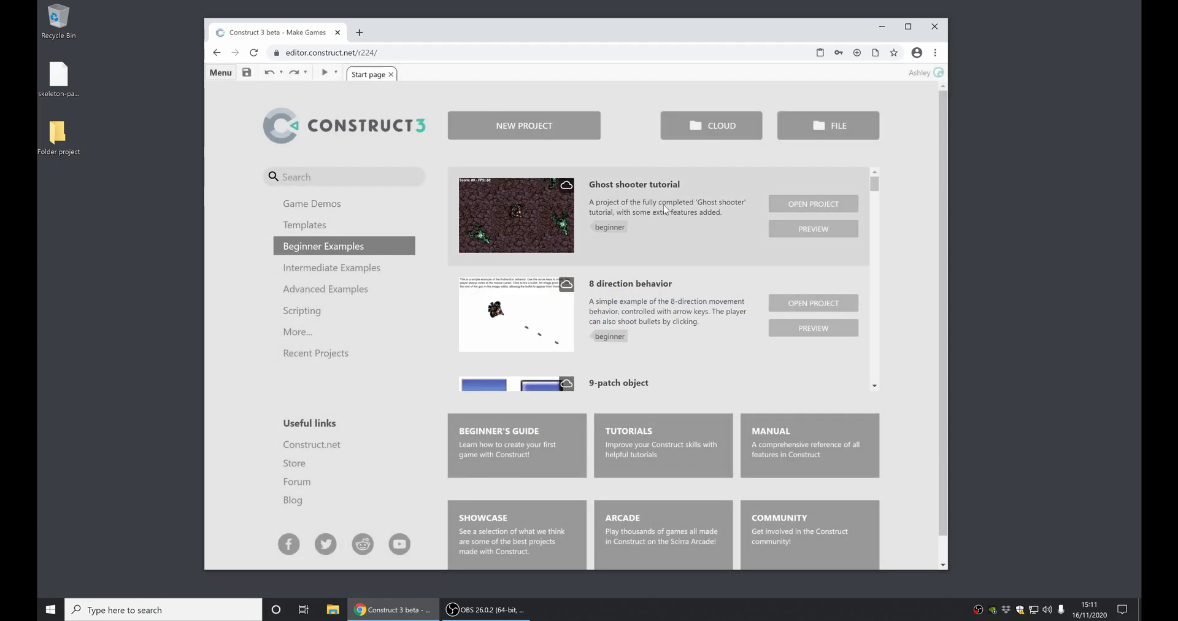
{"action": "left_click", "coordinate": [812, 204]}
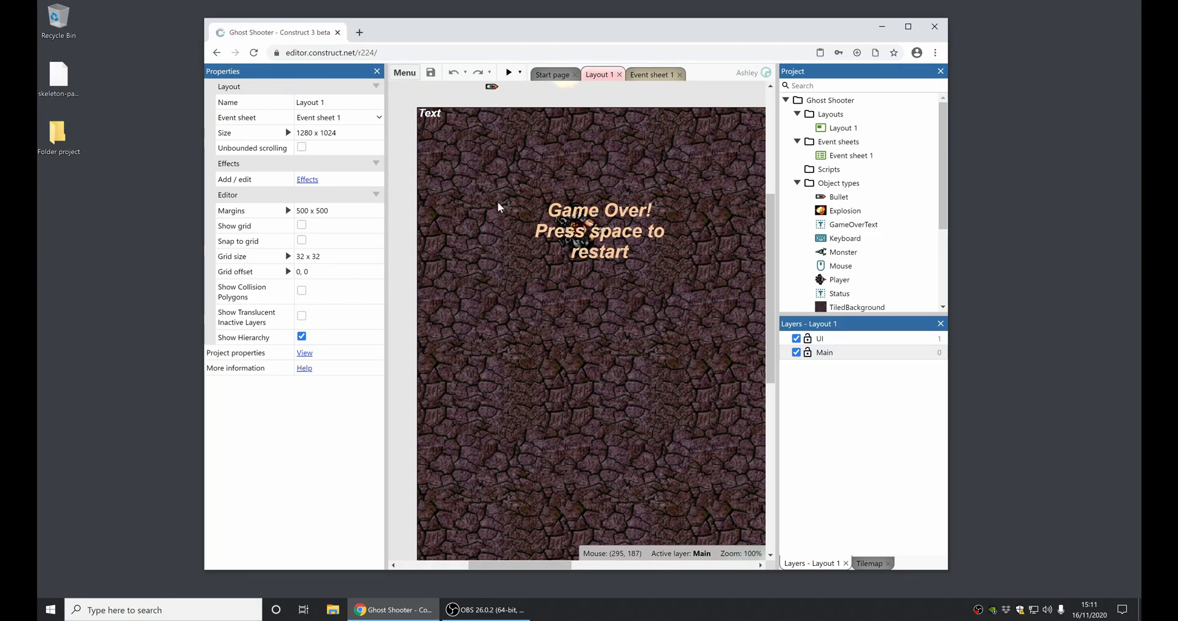
{"action": "mouse_move", "coordinate": [406, 170]}
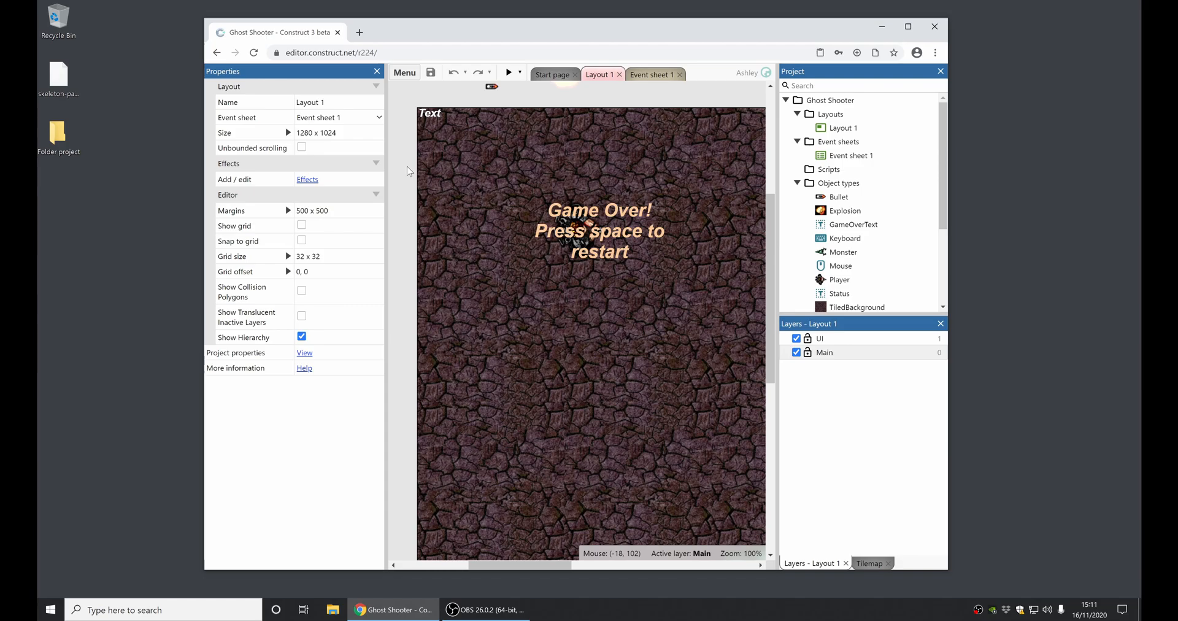
{"action": "mouse_move", "coordinate": [412, 174]}
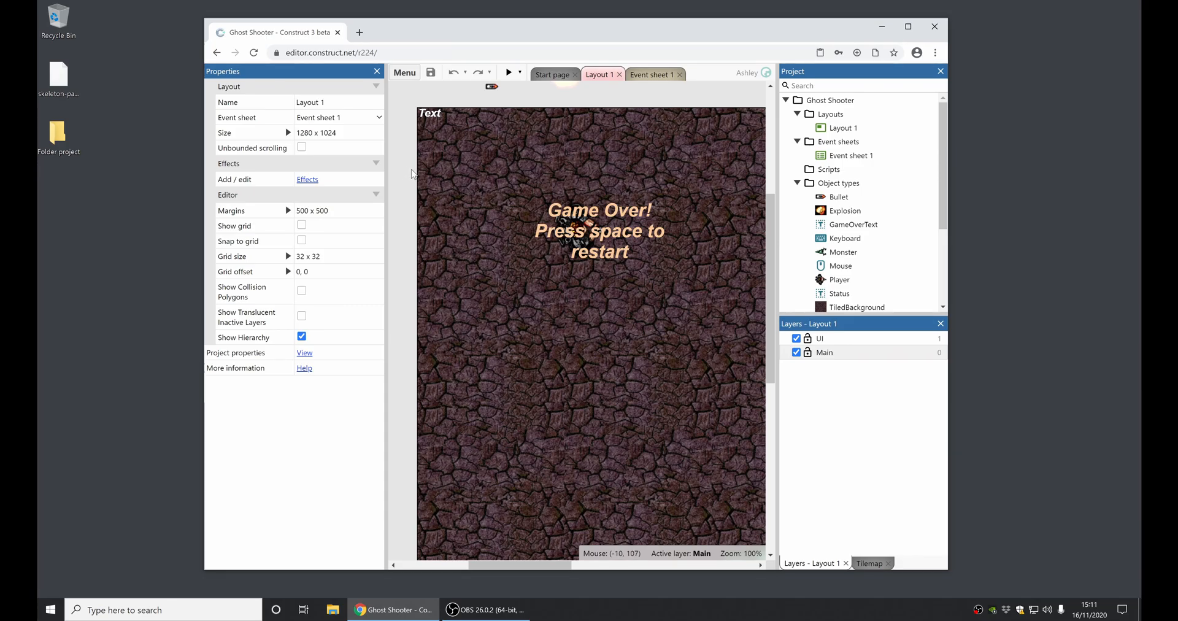
Save the Ghost Shooter project as the single file test.c3p on the Desktop
{"action": "left_click", "coordinate": [404, 72]}
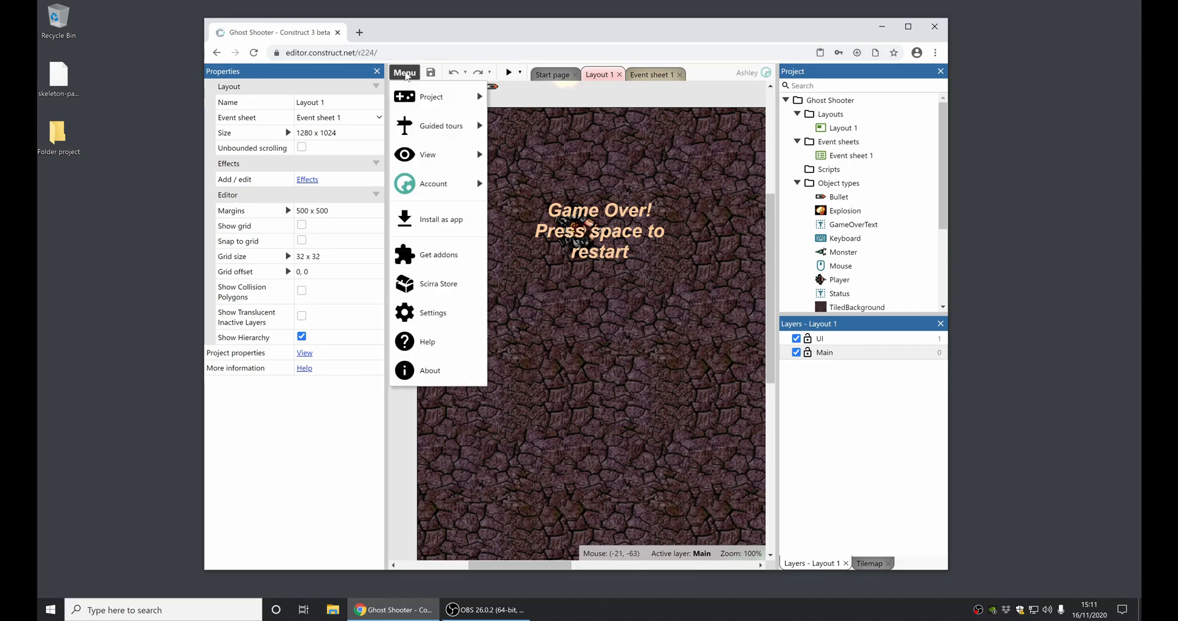
{"action": "left_click", "coordinate": [430, 95]}
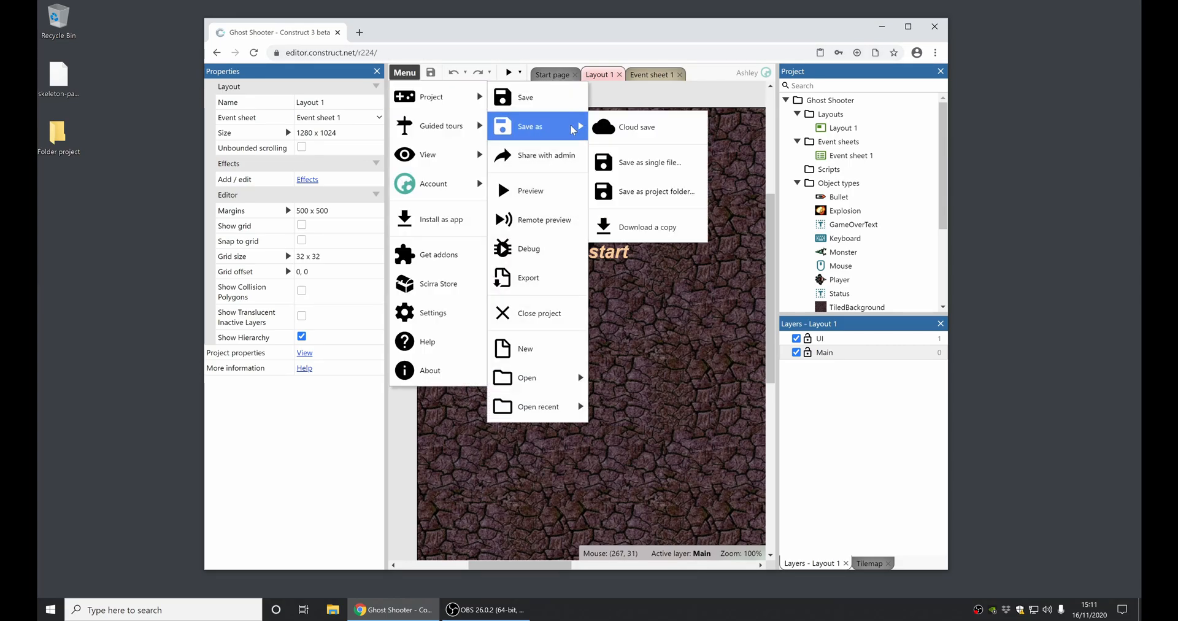
{"action": "left_click", "coordinate": [648, 162]}
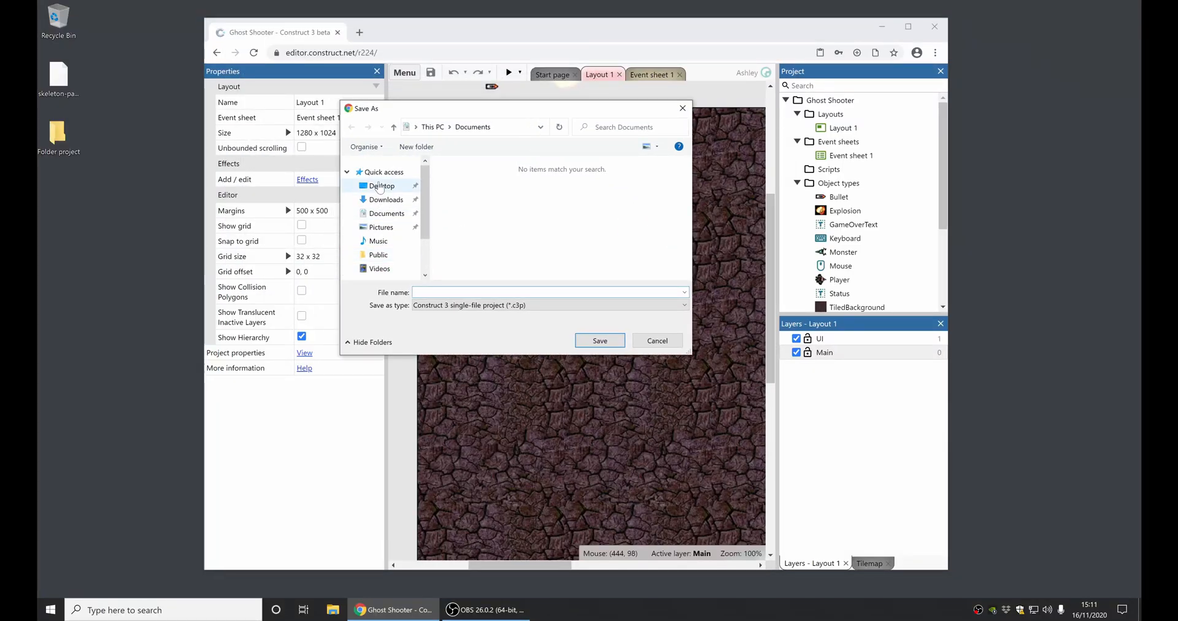
{"action": "left_click", "coordinate": [382, 186]}
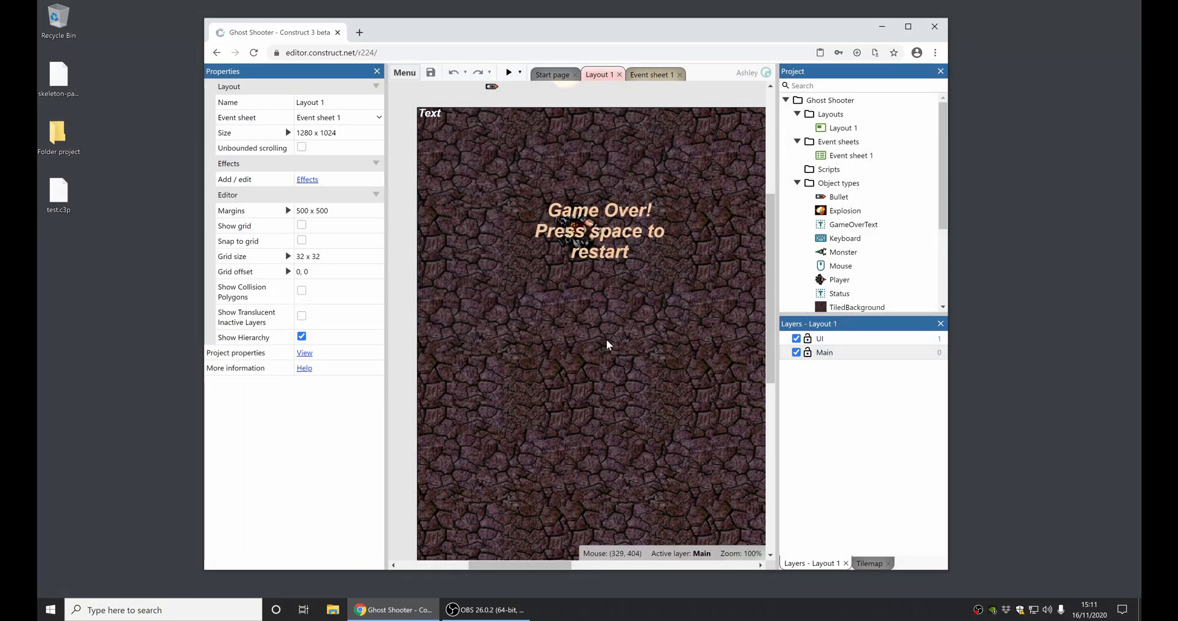
{"action": "mouse_move", "coordinate": [607, 345]}
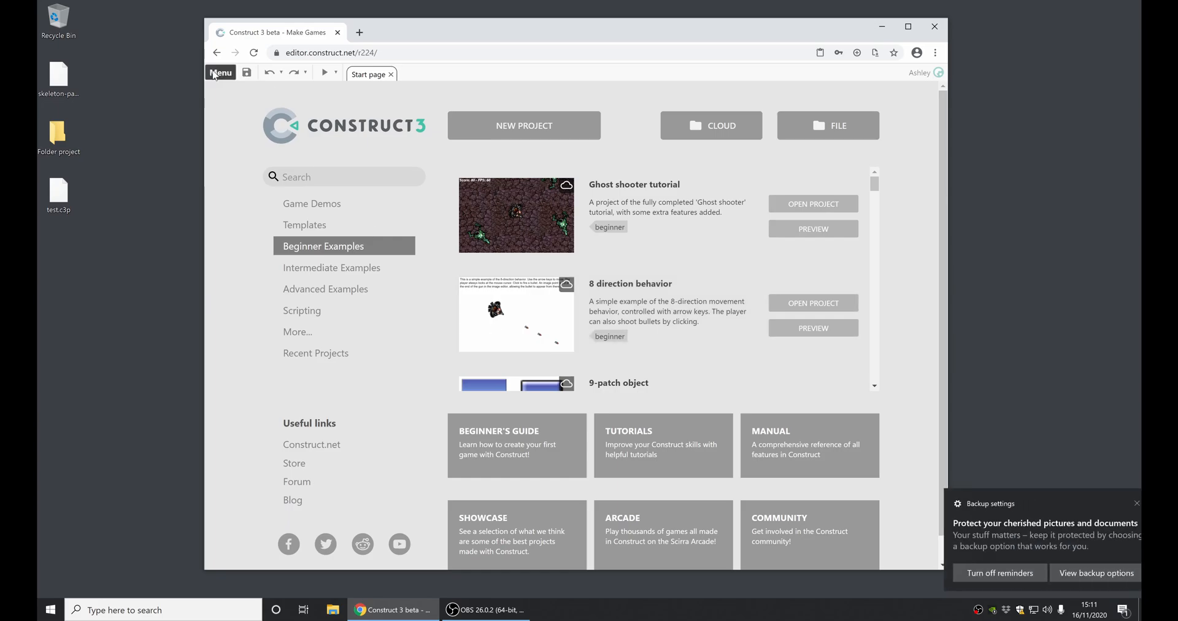
Reopen test.c3p from the Desktop via Project > Open local file
{"action": "left_click", "coordinate": [220, 73]}
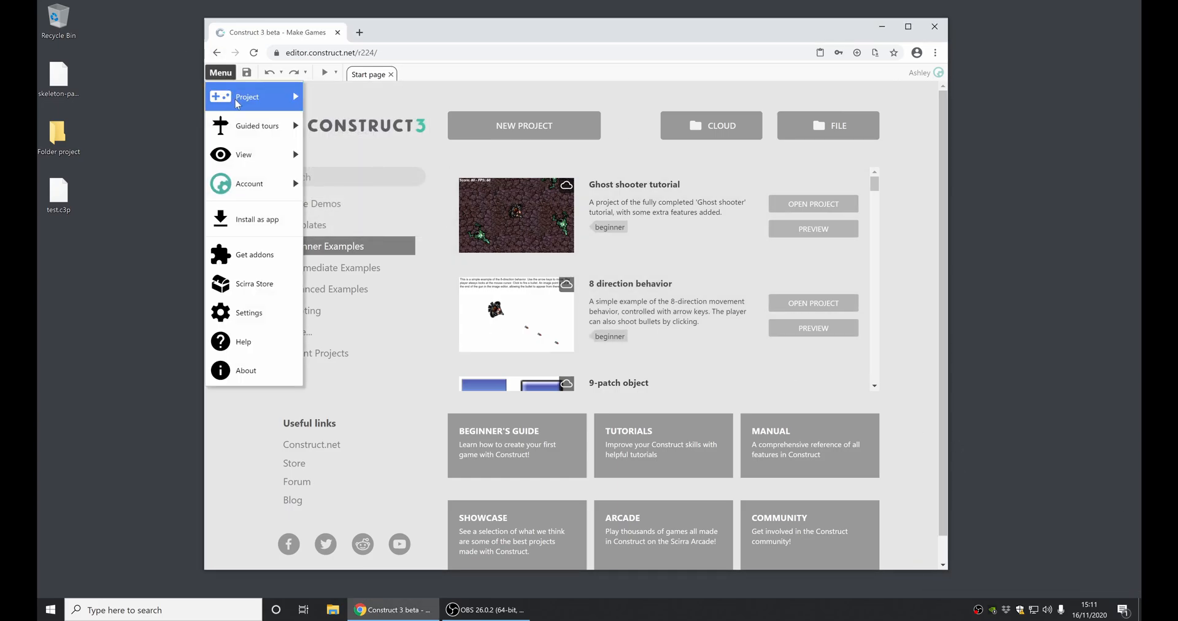
{"action": "left_click", "coordinate": [248, 96]}
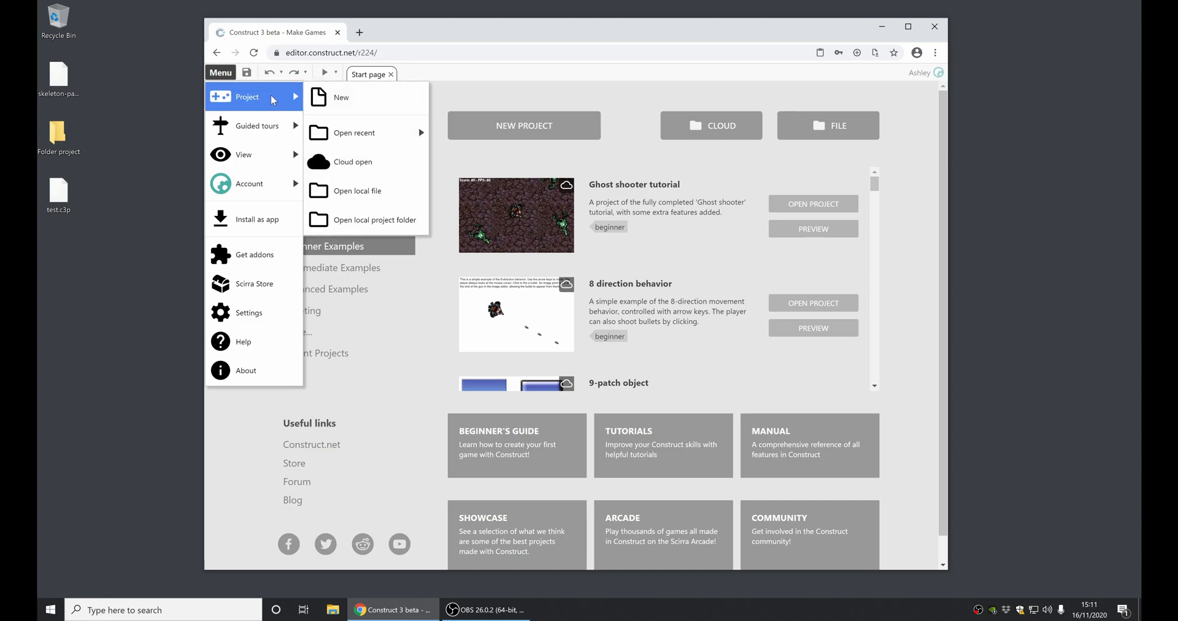
{"action": "mouse_move", "coordinate": [366, 190]}
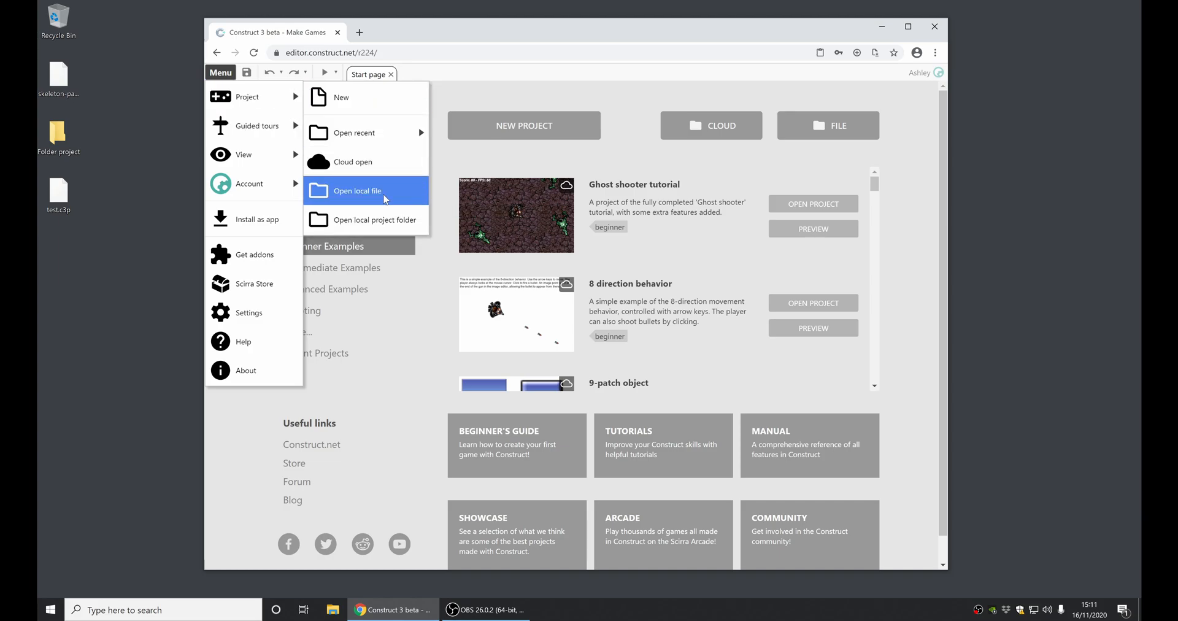
{"action": "left_click", "coordinate": [357, 190]}
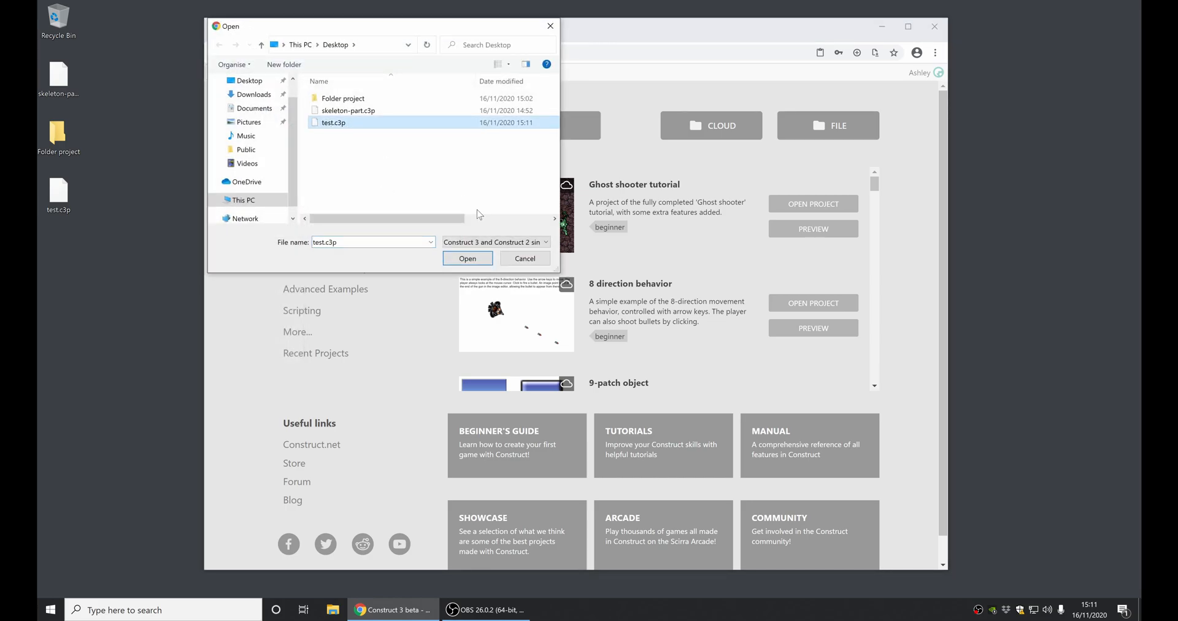
{"action": "left_click", "coordinate": [467, 257]}
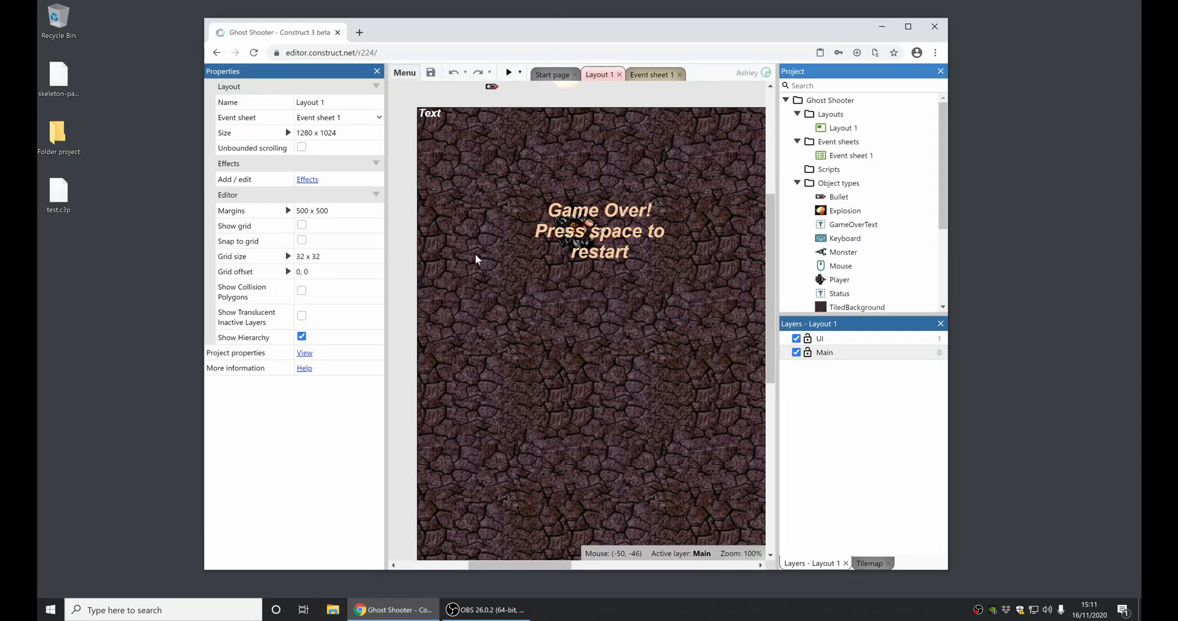
{"action": "mouse_move", "coordinate": [587, 234]}
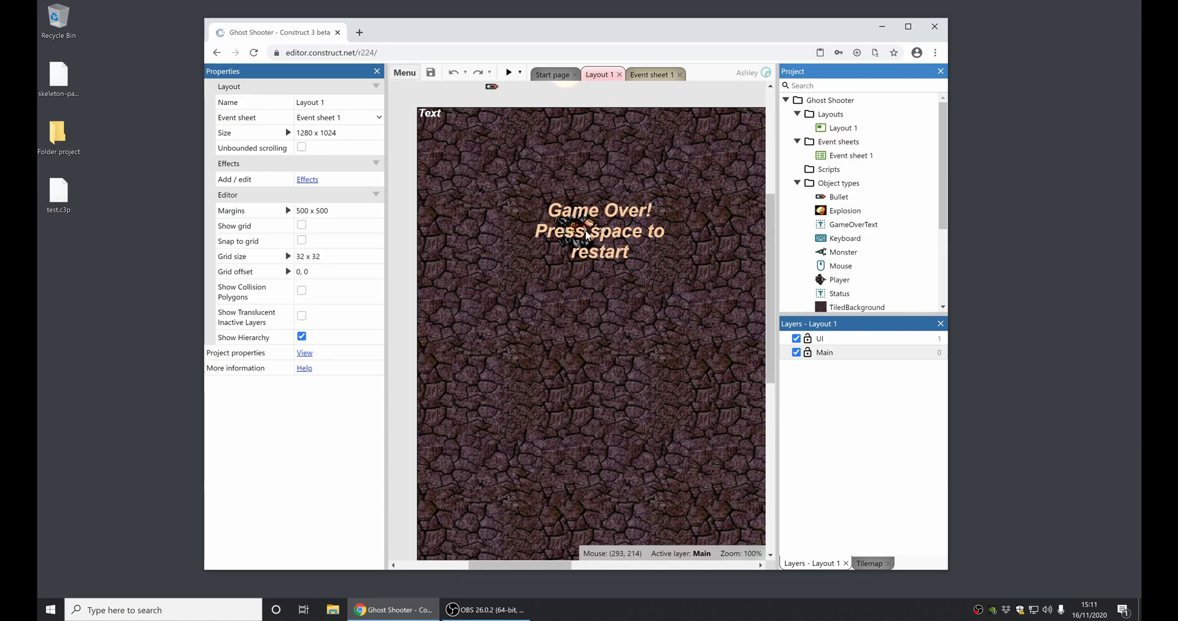
{"action": "left_click", "coordinate": [599, 231]}
{"action": "type", "text": "Changed text!"}
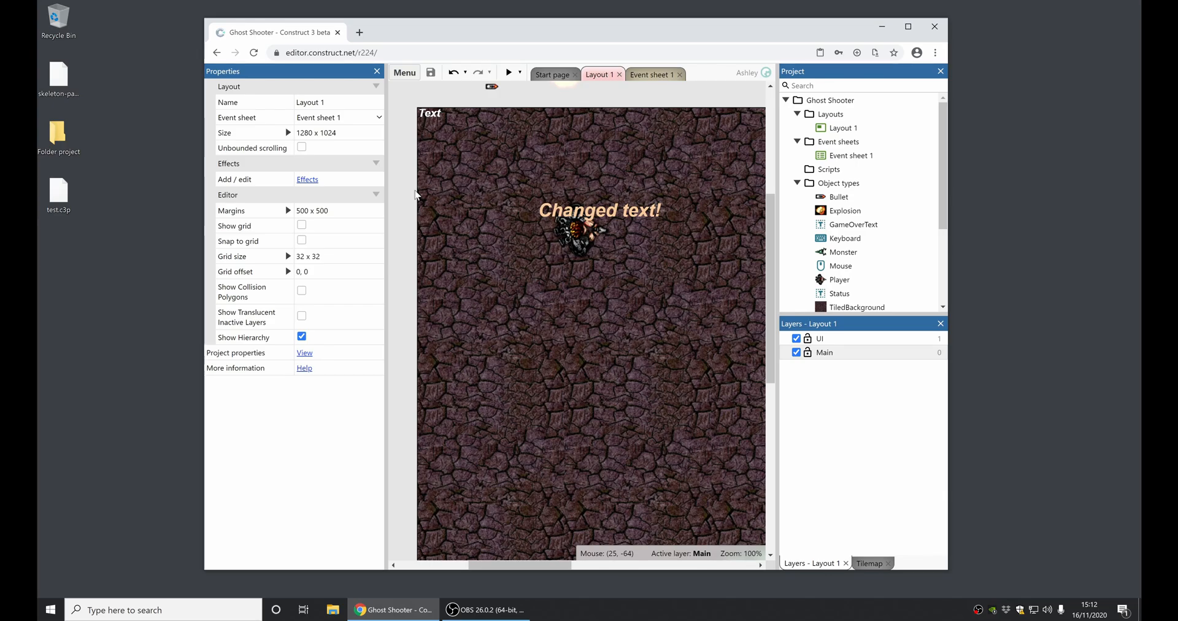
{"action": "mouse_move", "coordinate": [842, 107]}
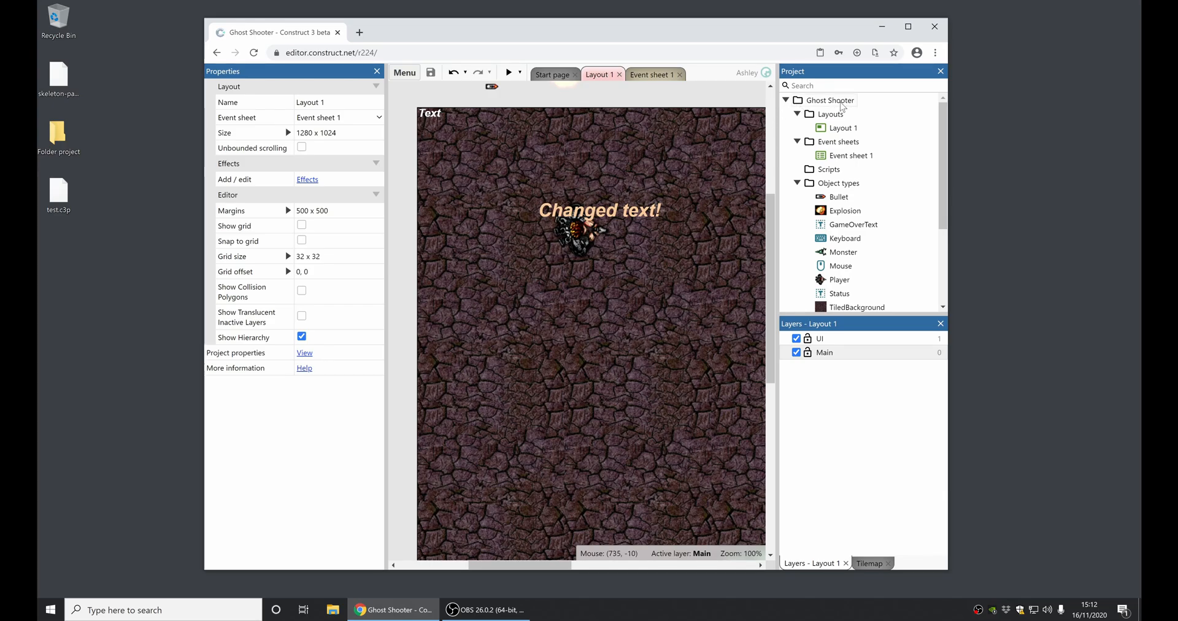
{"action": "right_click", "coordinate": [829, 99]}
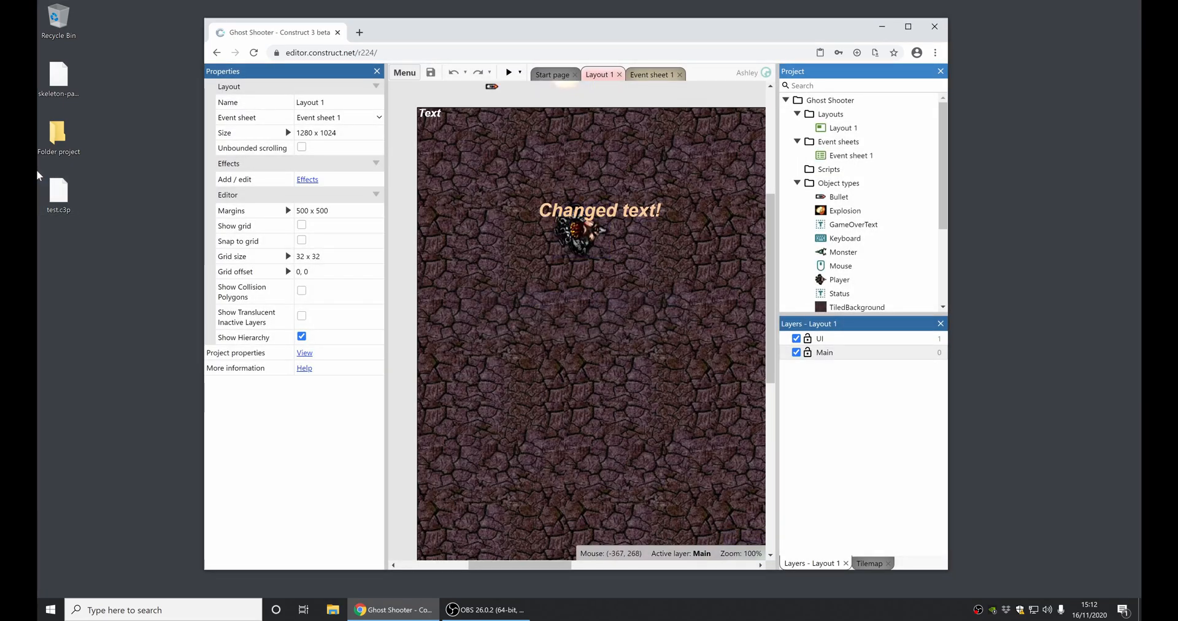
{"action": "mouse_move", "coordinate": [101, 326]}
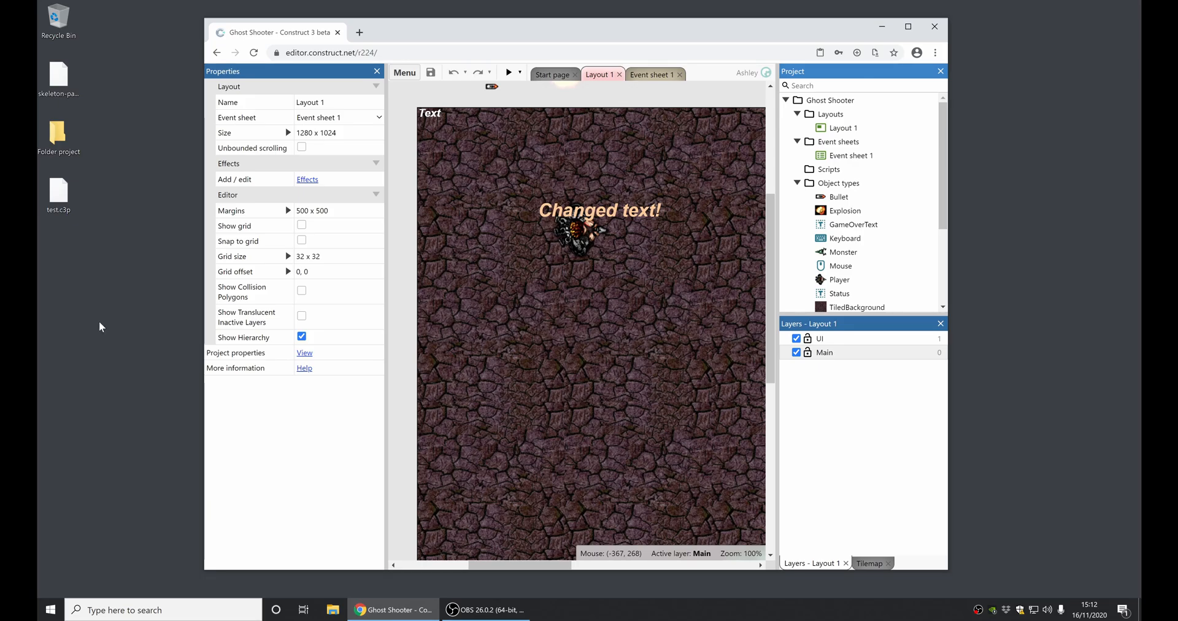
{"action": "right_click", "coordinate": [832, 100]}
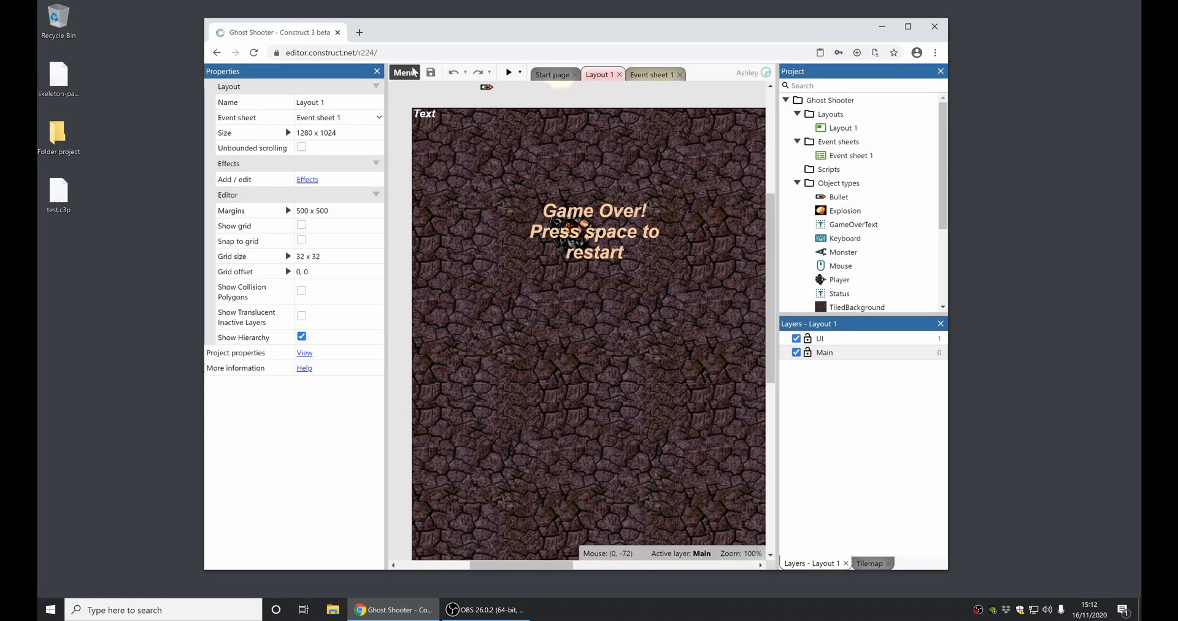
Save Ghost Shooter as a project folder into Desktop\Folder project, granting the site folder access
{"action": "left_click", "coordinate": [403, 73]}
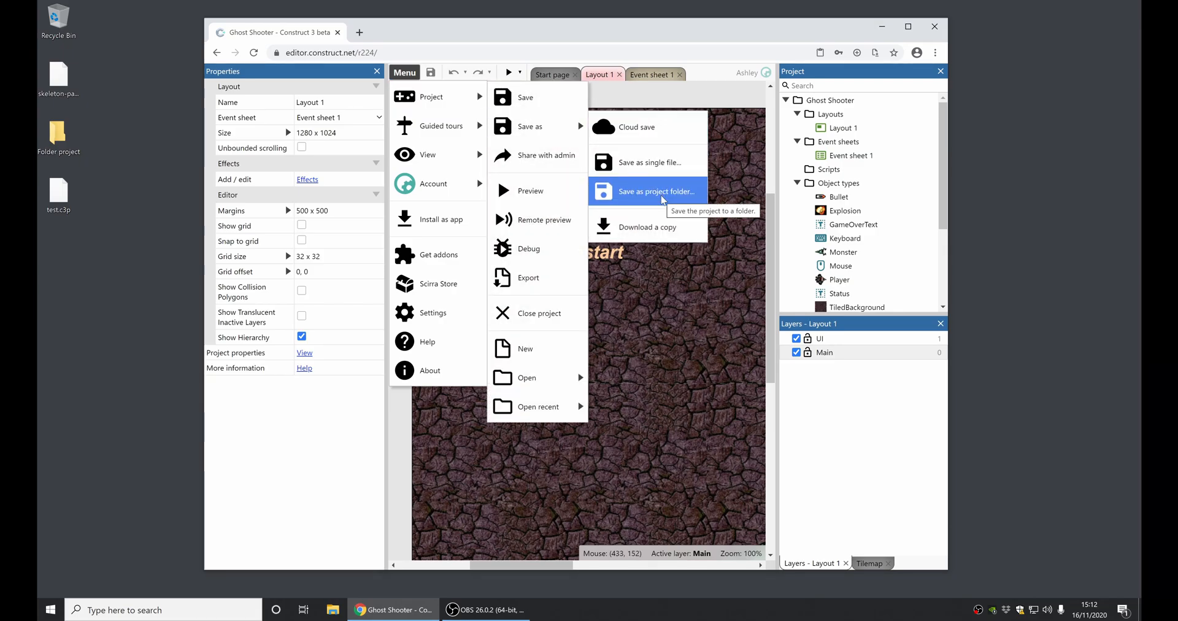
{"action": "left_click", "coordinate": [654, 192]}
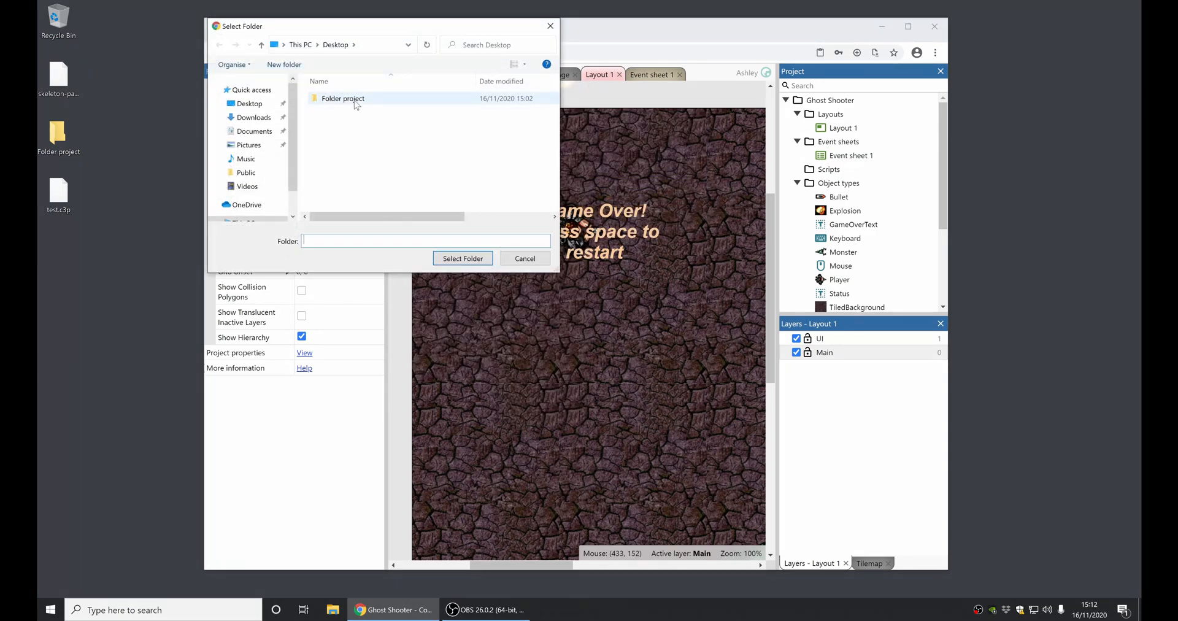
{"action": "double_click", "coordinate": [343, 98]}
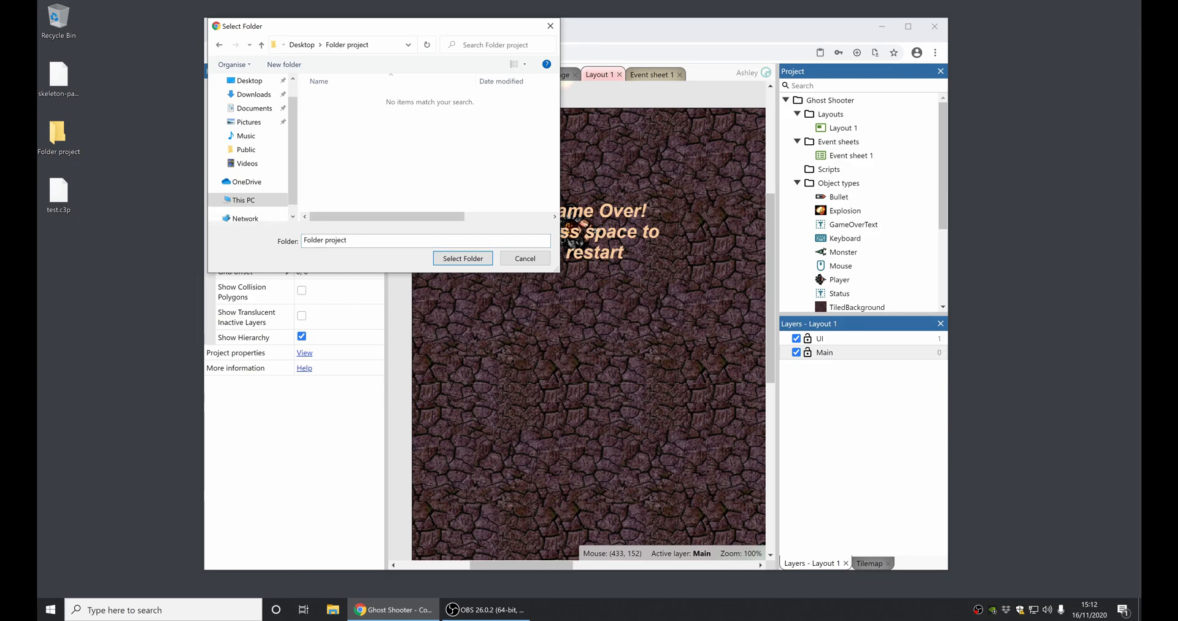
{"action": "left_click", "coordinate": [462, 258]}
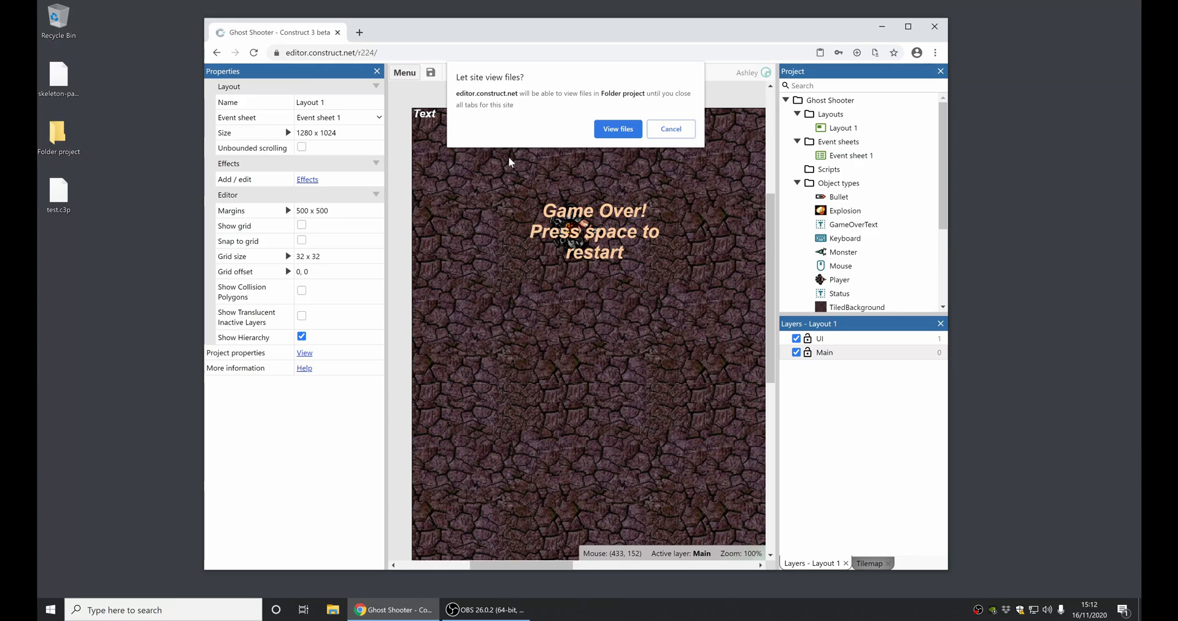
{"action": "left_click", "coordinate": [617, 129]}
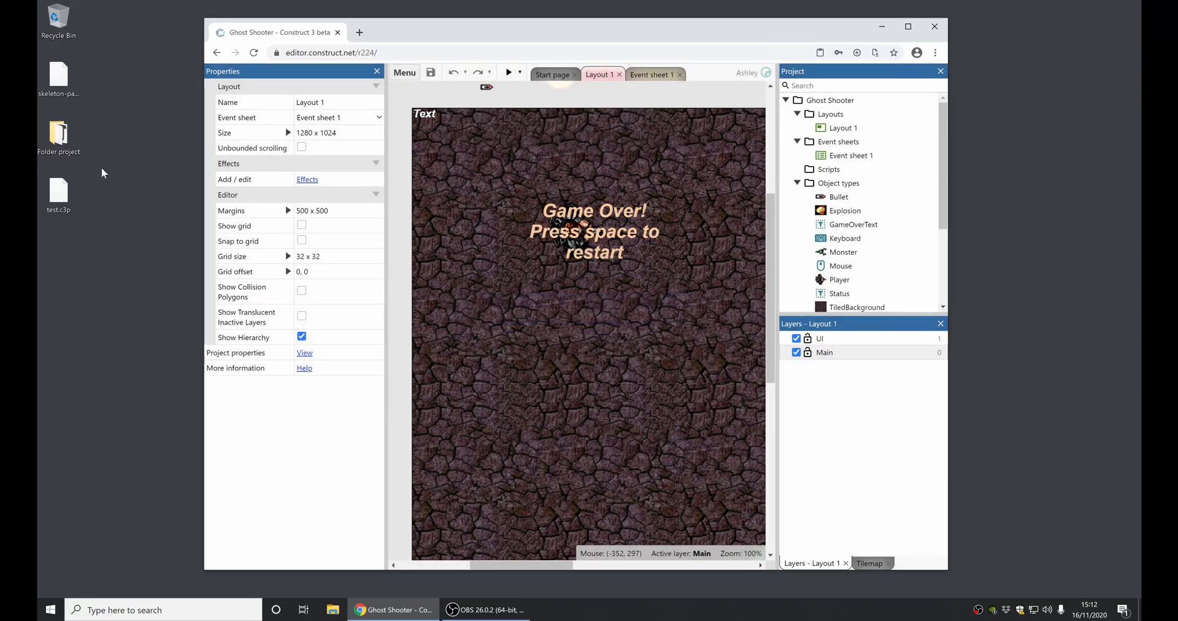
{"action": "double_click", "coordinate": [59, 134]}
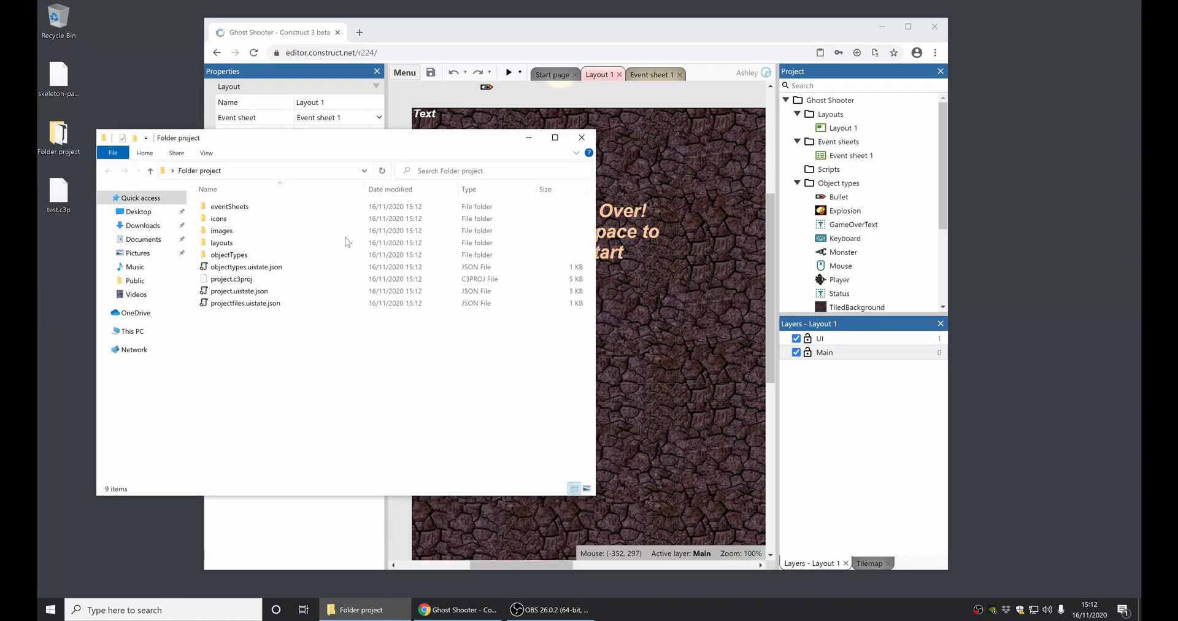
Browse into the eventSheets subfolder and back, close the window, and rename test.c3p to test.zip
{"action": "left_click", "coordinate": [230, 206]}
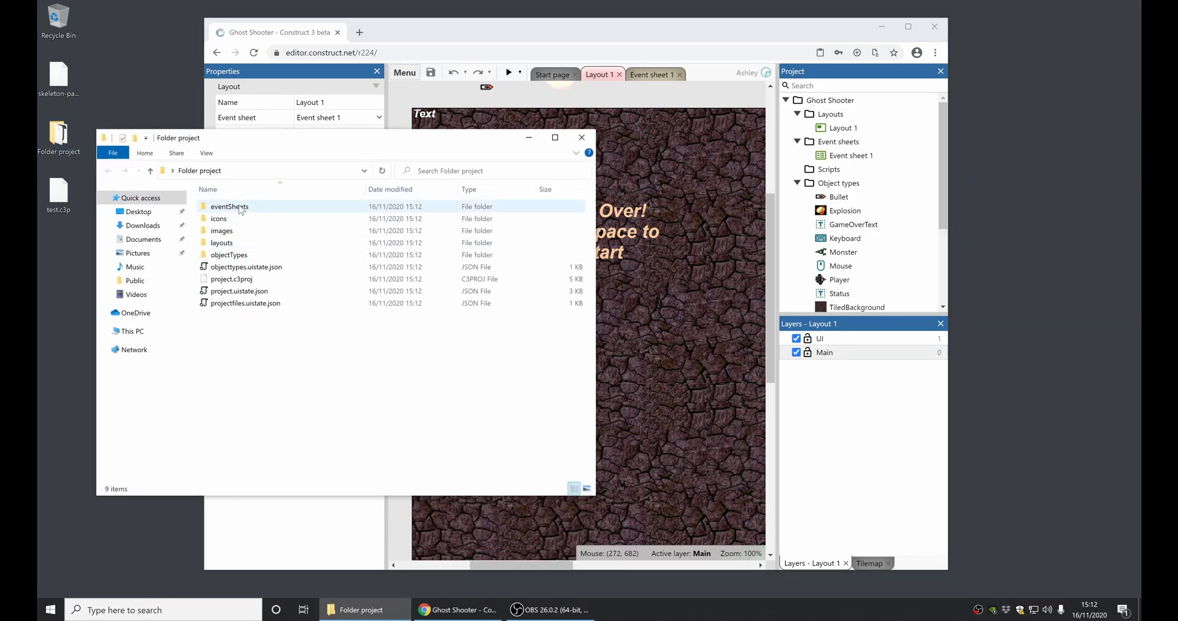
{"action": "double_click", "coordinate": [230, 206]}
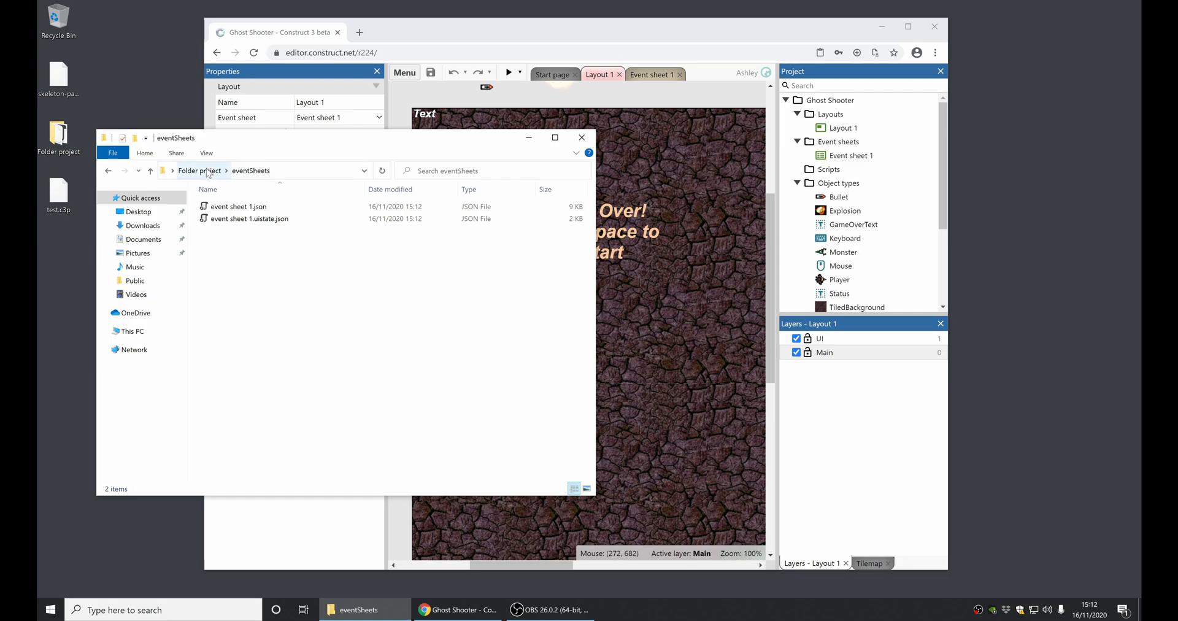
{"action": "left_click", "coordinate": [199, 169]}
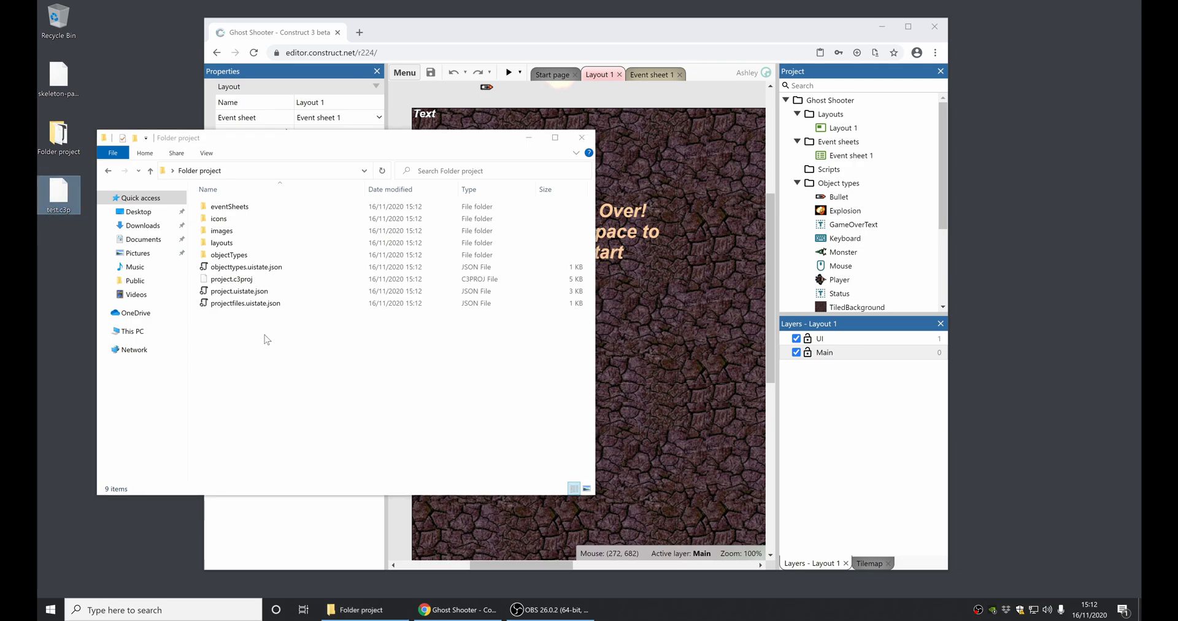
{"action": "left_click", "coordinate": [246, 266]}
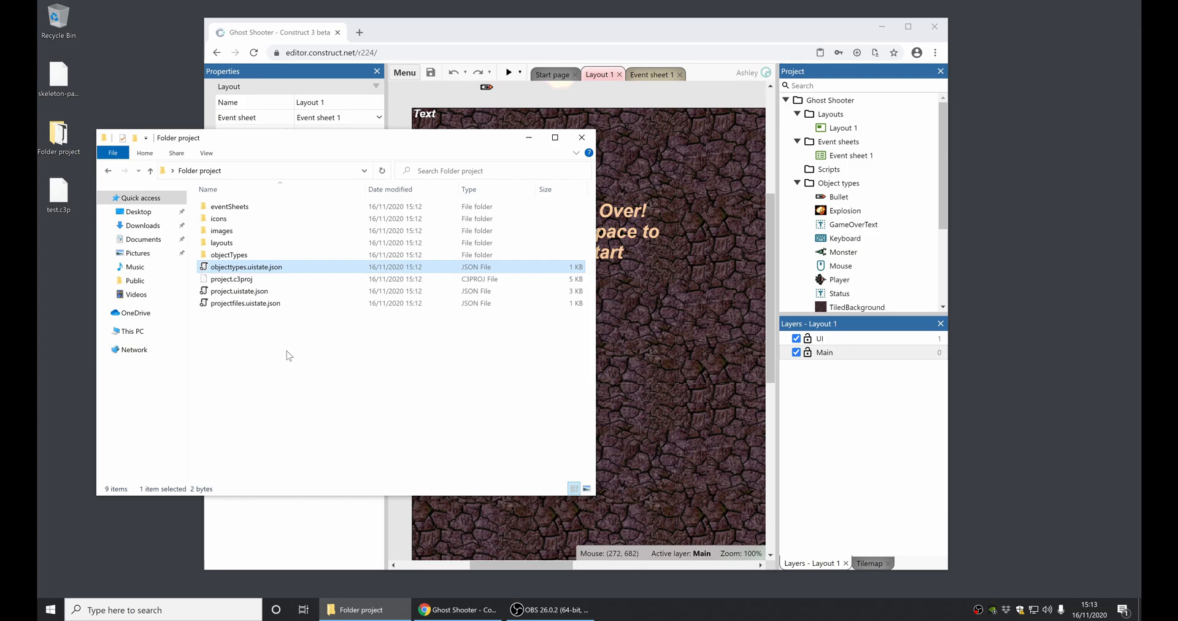
{"action": "left_click", "coordinate": [580, 136]}
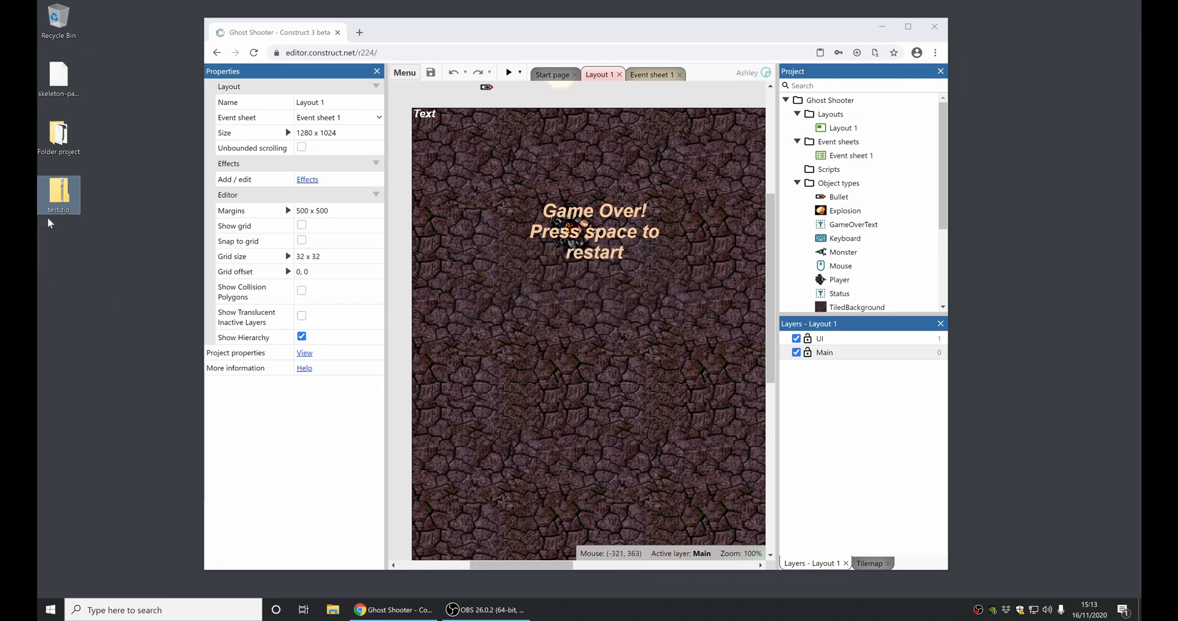
{"action": "double_click", "coordinate": [57, 192]}
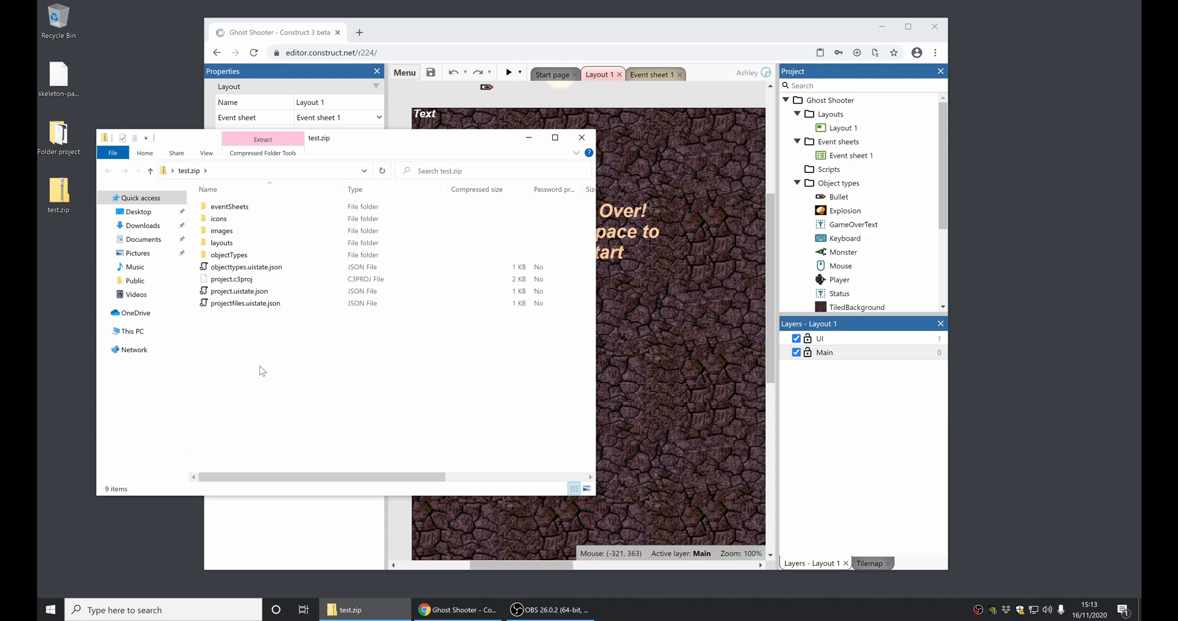
{"action": "mouse_move", "coordinate": [279, 368]}
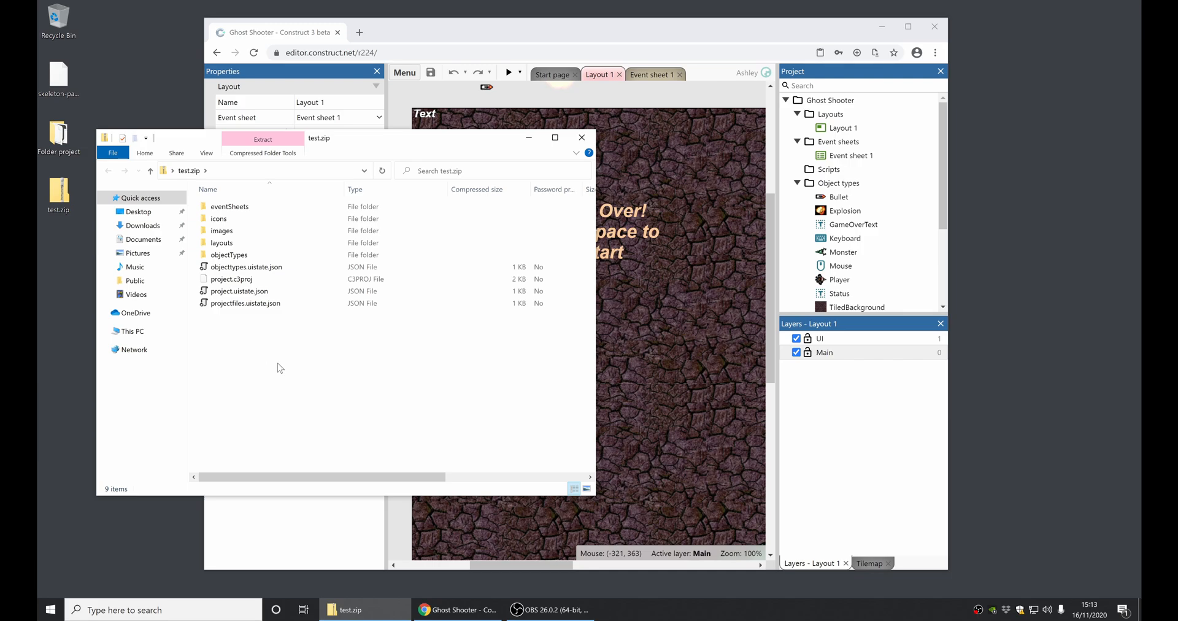
{"action": "left_click", "coordinate": [404, 73]}
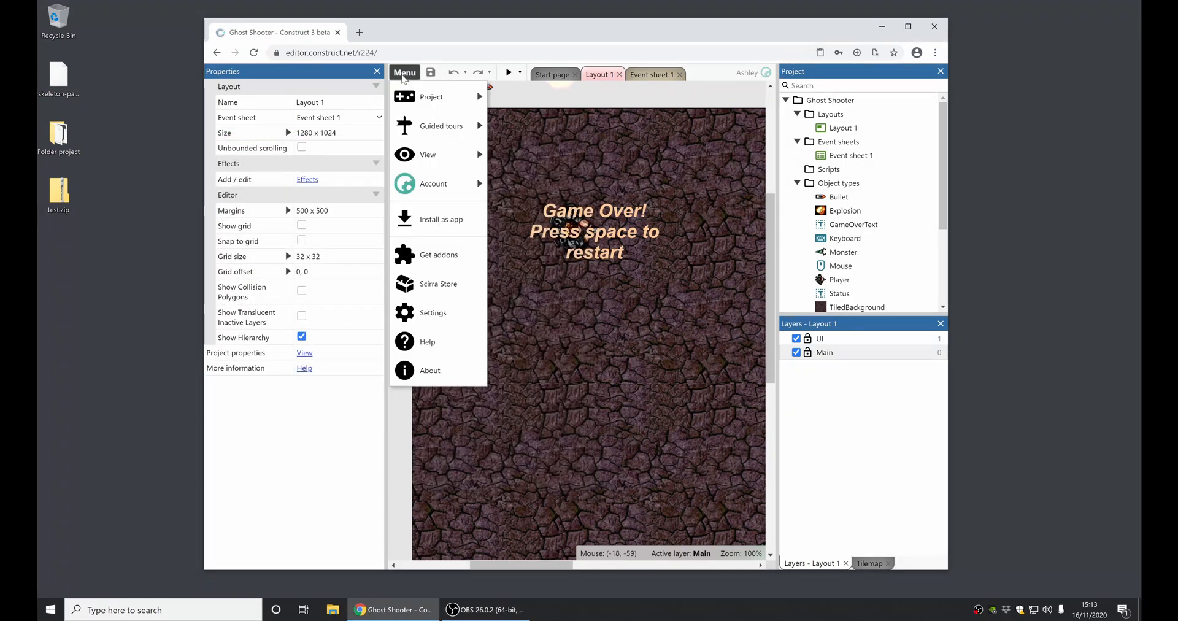
{"action": "left_click", "coordinate": [698, 102]}
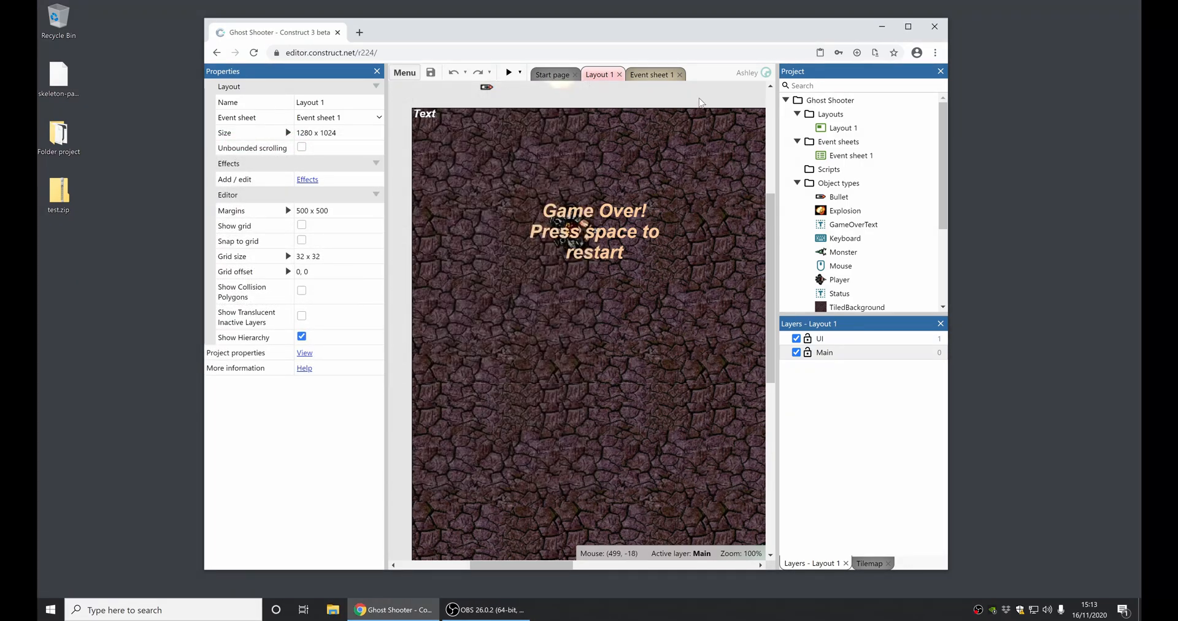